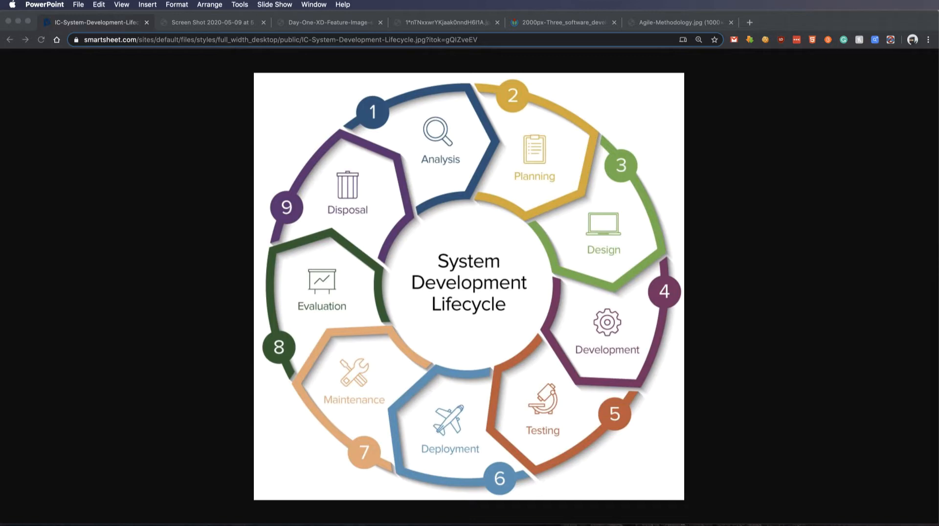
# - Switch to the 'Screen Shot 2020-05-09' tab showing the Website Development Cycle diagram
pyautogui.click(211, 23)
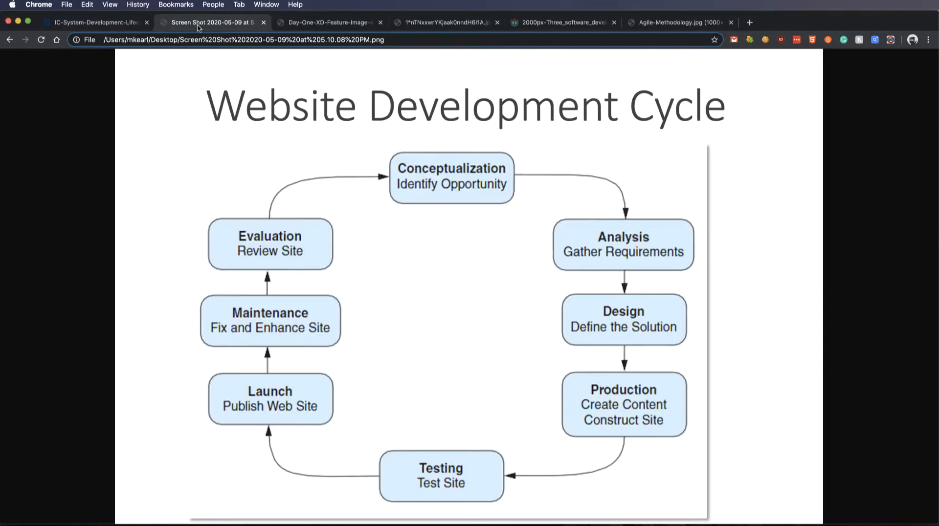
pyautogui.moveTo(113, 223)
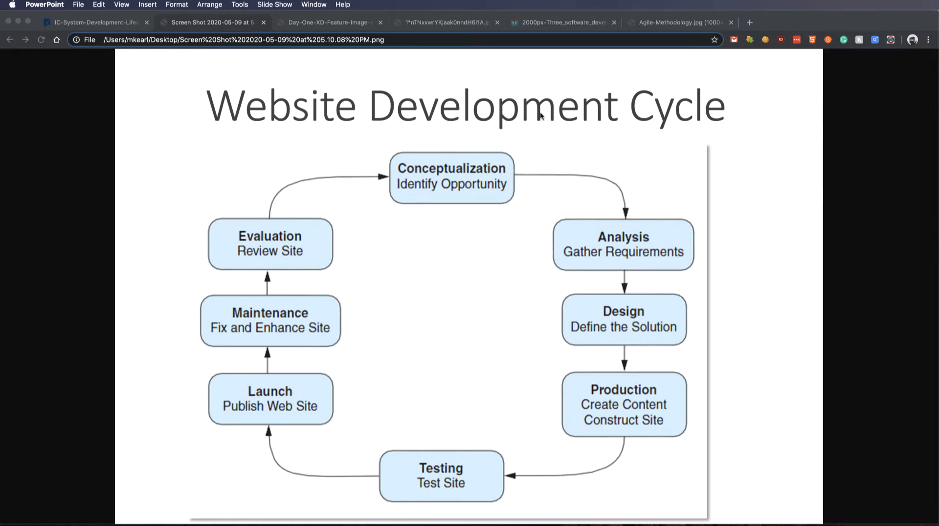
# - Switch to the 'Day-One-XD-Feature-Image' tab showing the Fourteeners_Final Adobe XD prototype
pyautogui.click(329, 22)
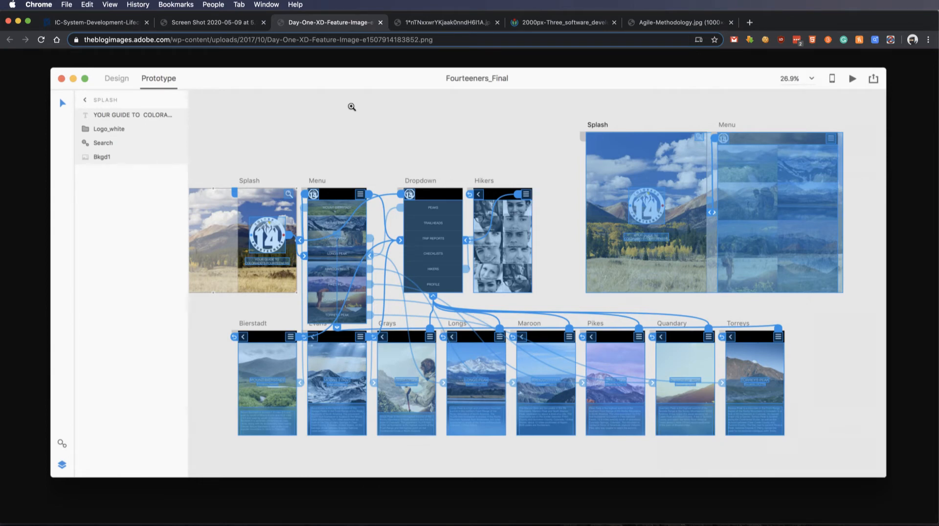
pyautogui.moveTo(304, 122)
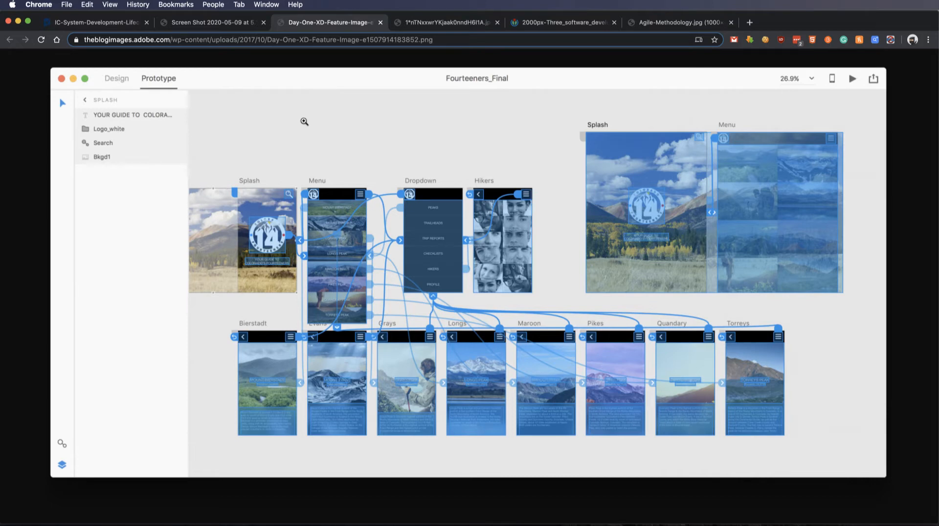
pyautogui.moveTo(573, 122)
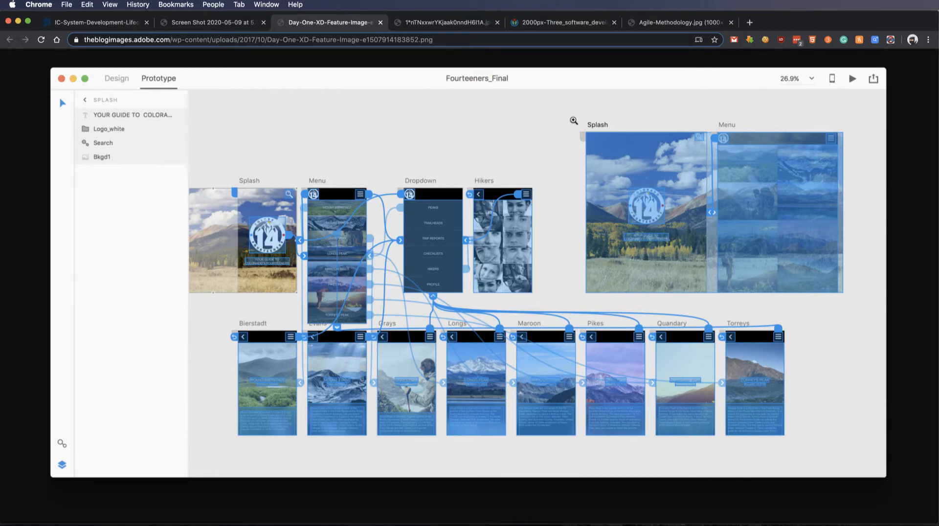
pyautogui.moveTo(270, 260)
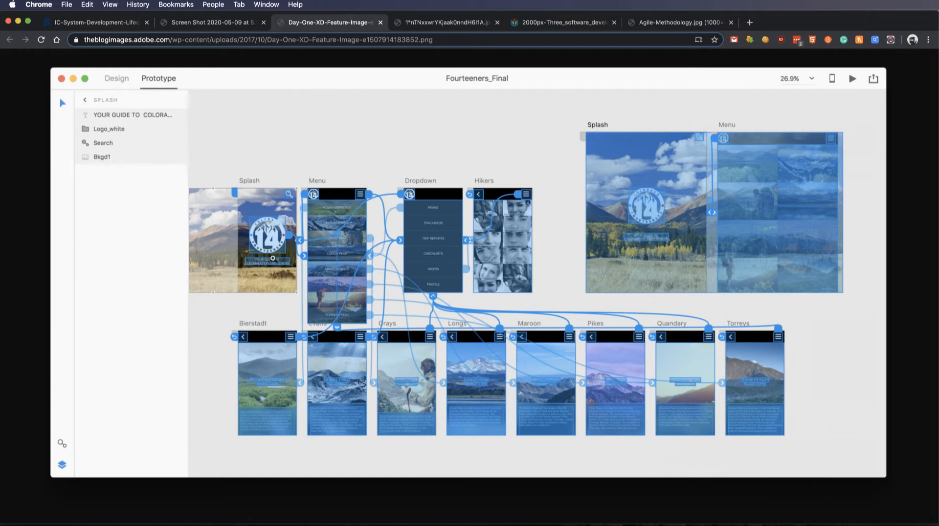
pyautogui.moveTo(504, 334)
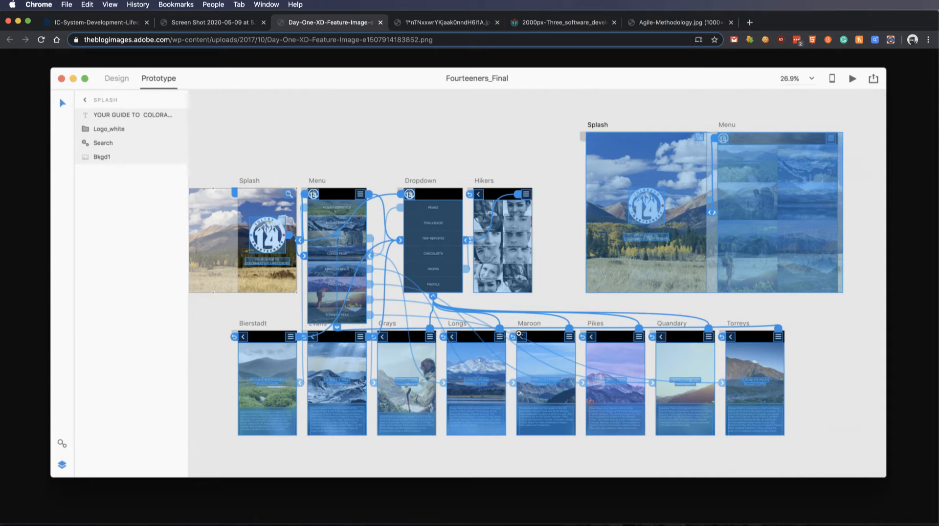
pyautogui.moveTo(682, 290)
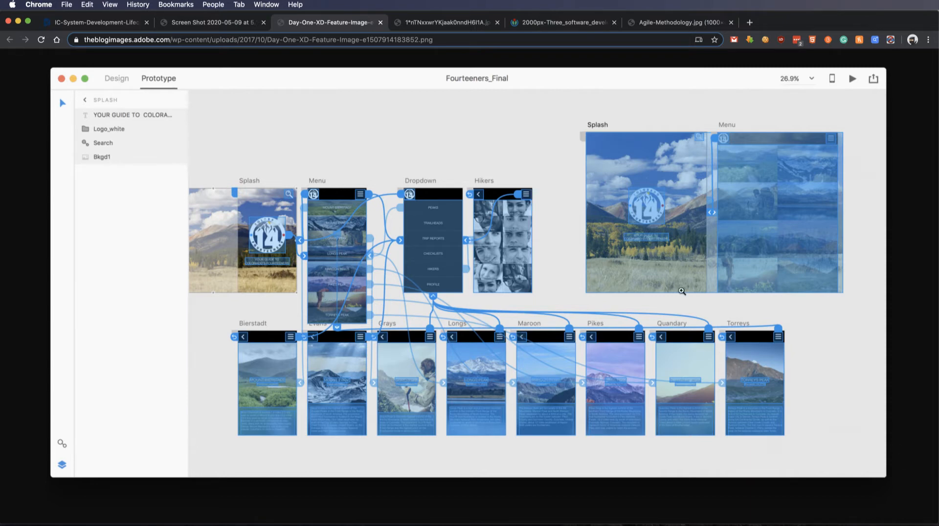
# - Return to the 'Screen Shot 2020-05-09' tab with the Website Development Cycle diagram
pyautogui.click(210, 22)
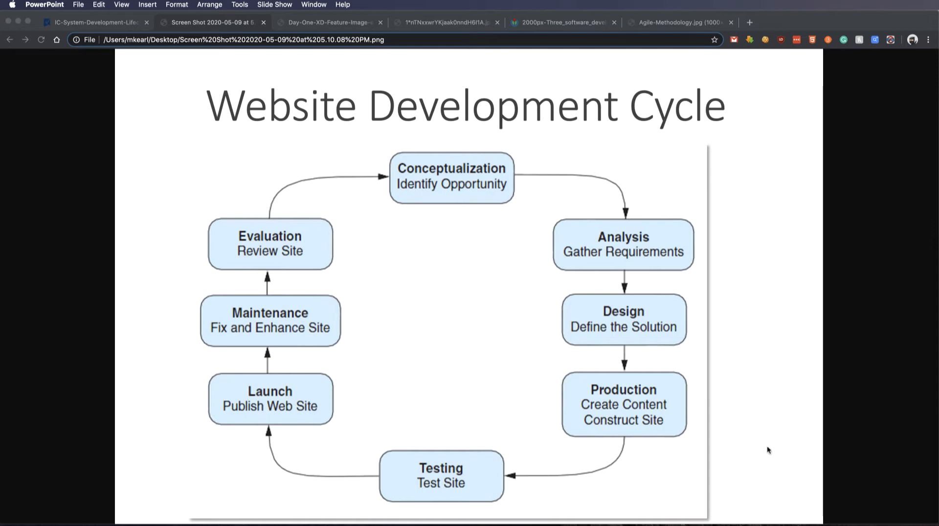
pyautogui.moveTo(683, 441)
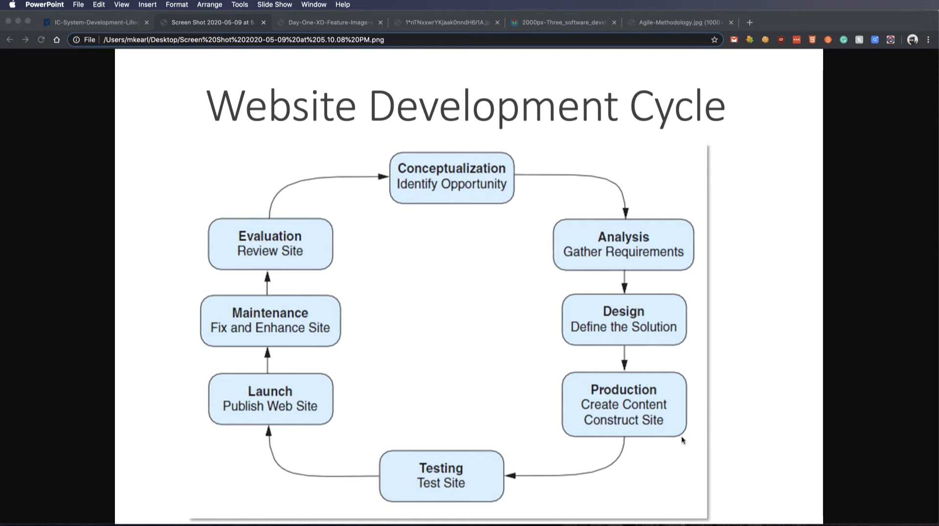
pyautogui.moveTo(662, 444)
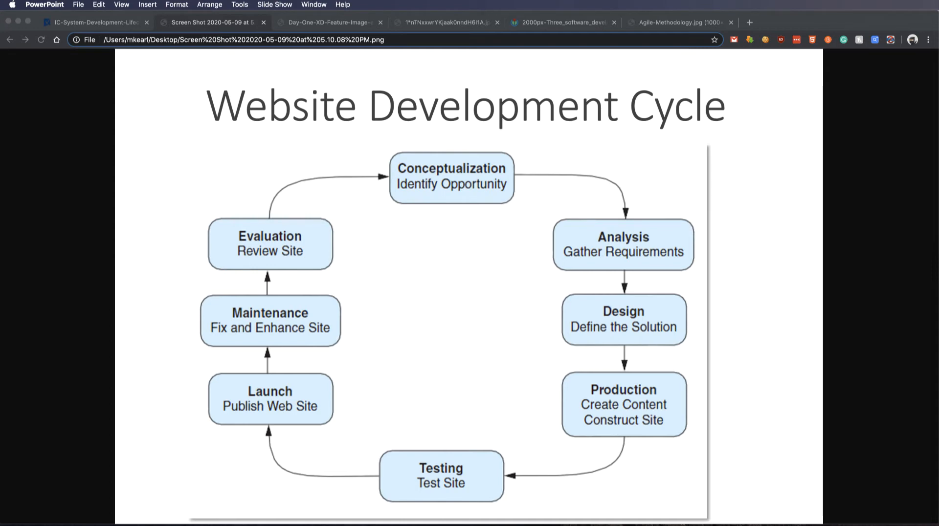
# - View the three-step usability-testing image, then return to the Website Development Cycle diagram
pyautogui.click(446, 22)
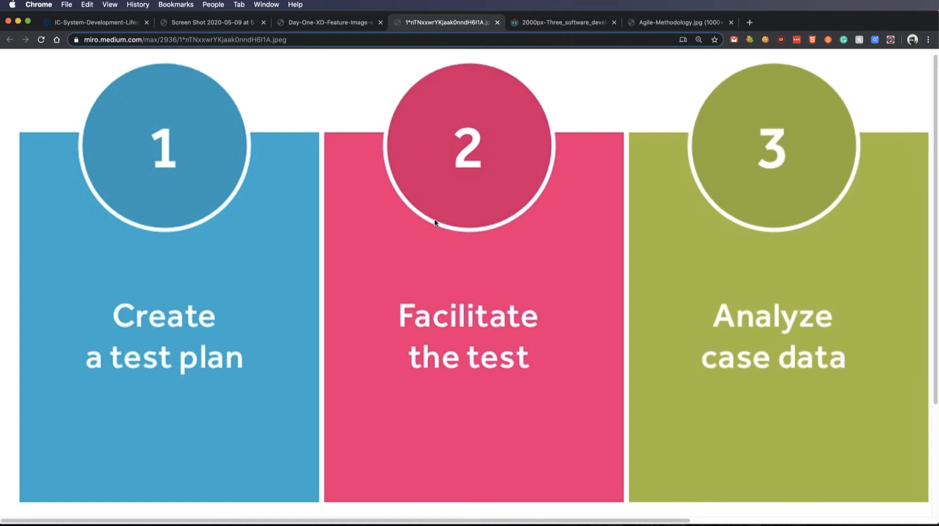
pyautogui.scroll(-3)
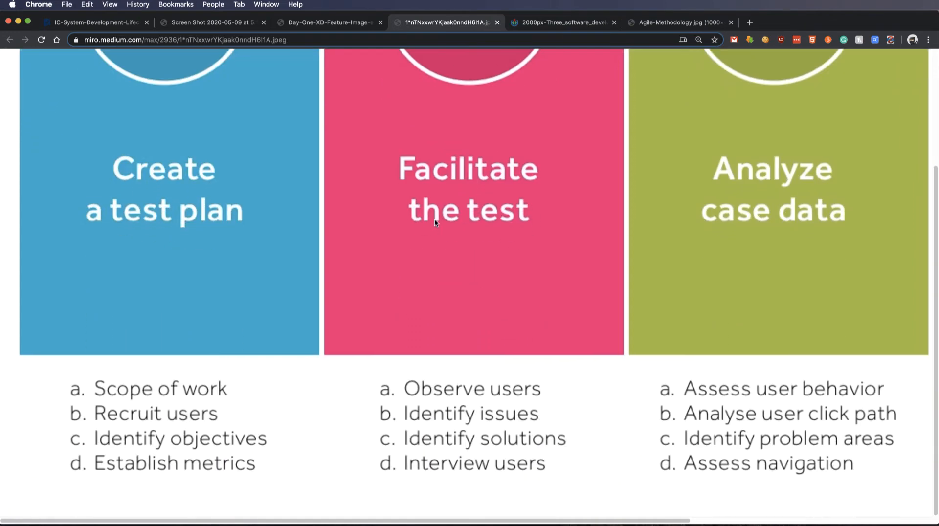
pyautogui.moveTo(436, 212)
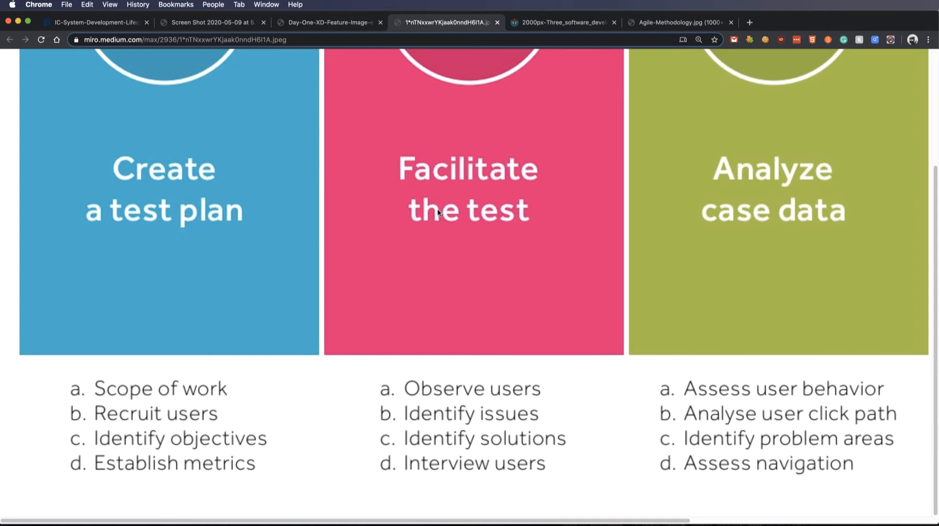
pyautogui.moveTo(150, 400)
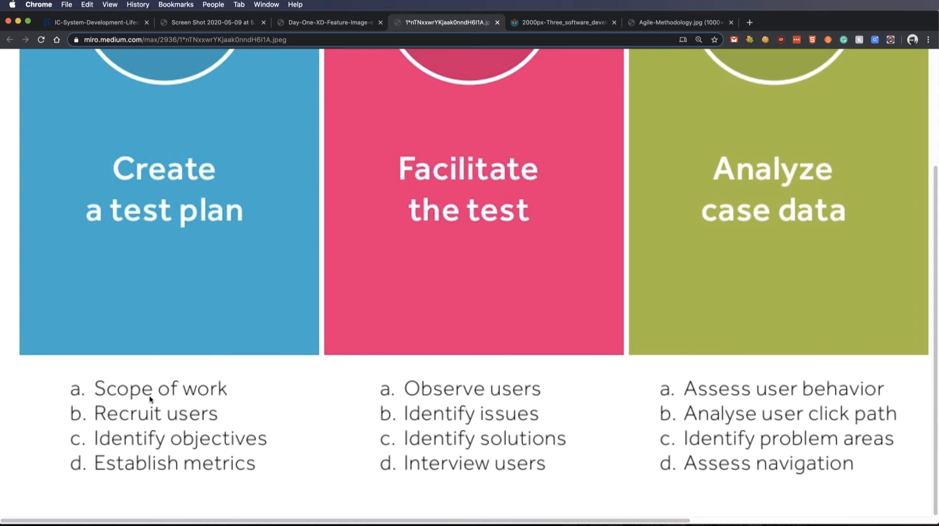
pyautogui.moveTo(146, 415)
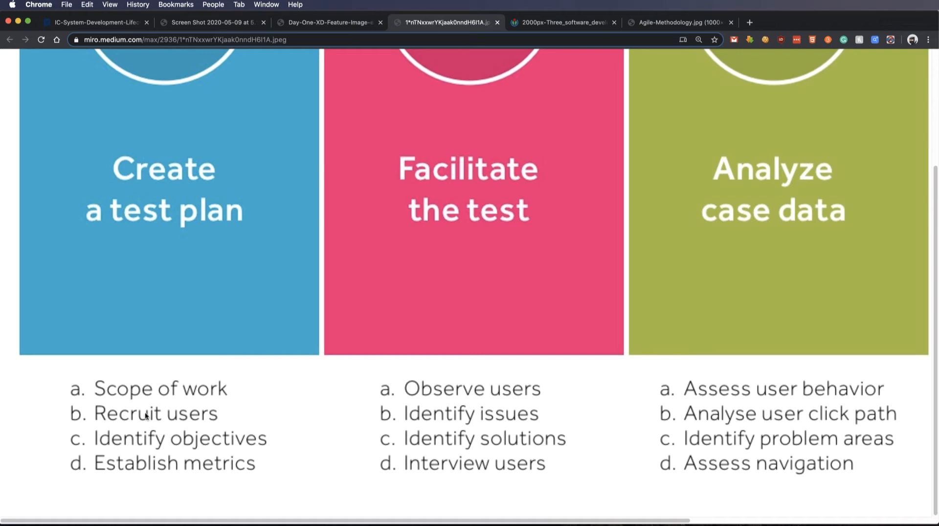
pyautogui.moveTo(215, 447)
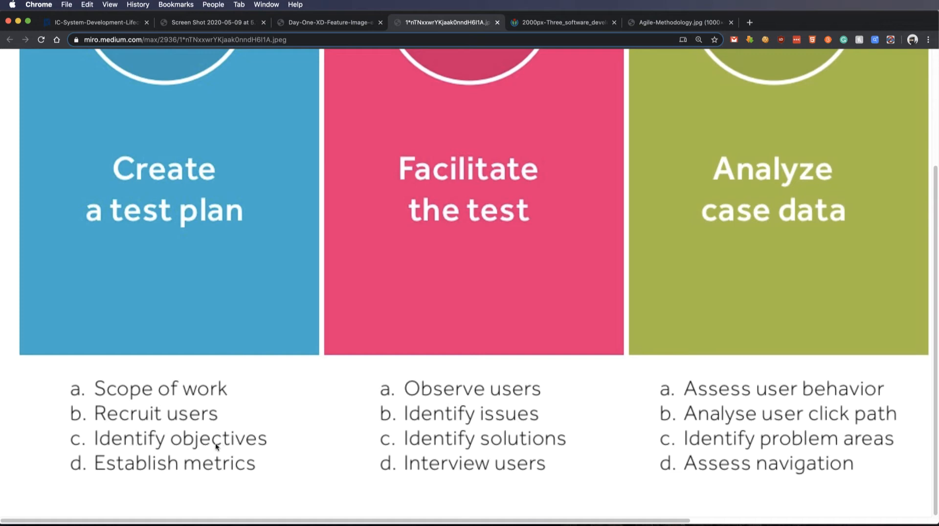
pyautogui.moveTo(228, 469)
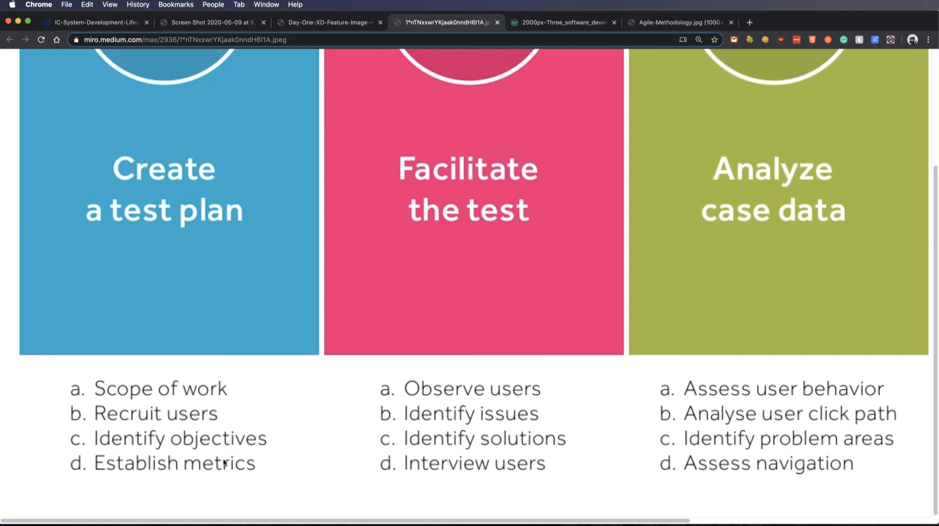
pyautogui.moveTo(291, 469)
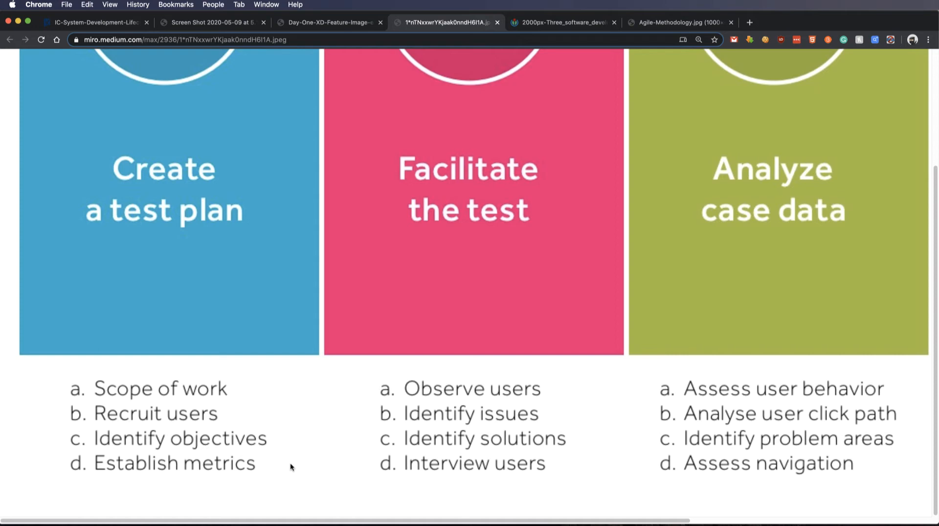
pyautogui.moveTo(442, 385)
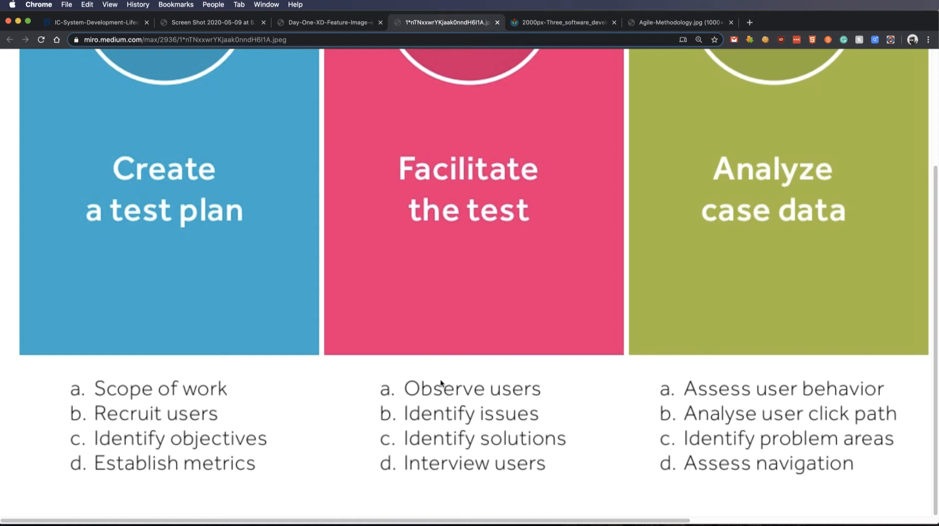
pyautogui.moveTo(527, 425)
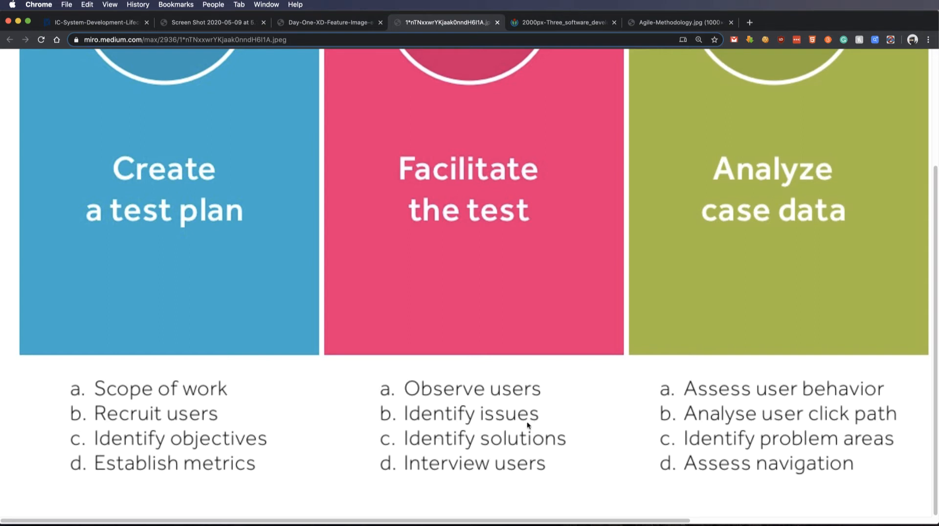
pyautogui.moveTo(518, 446)
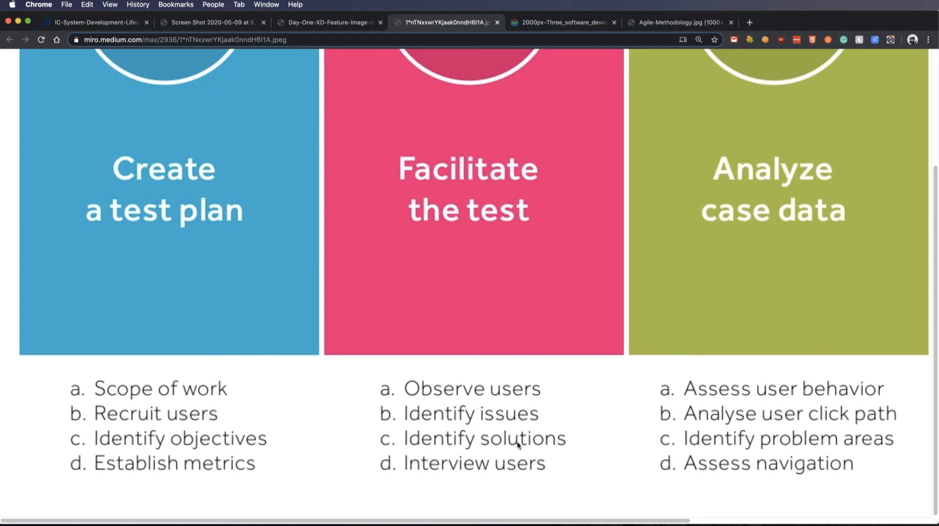
pyautogui.moveTo(534, 458)
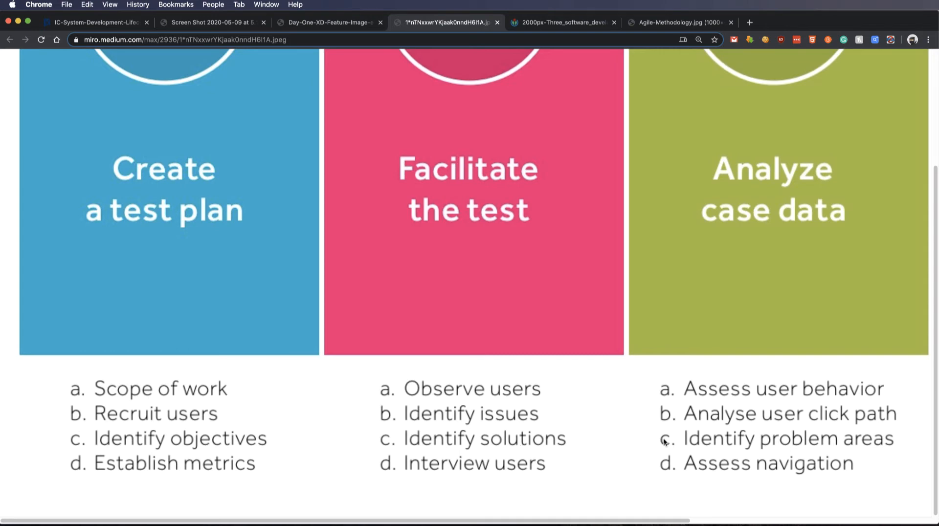
pyautogui.moveTo(753, 351)
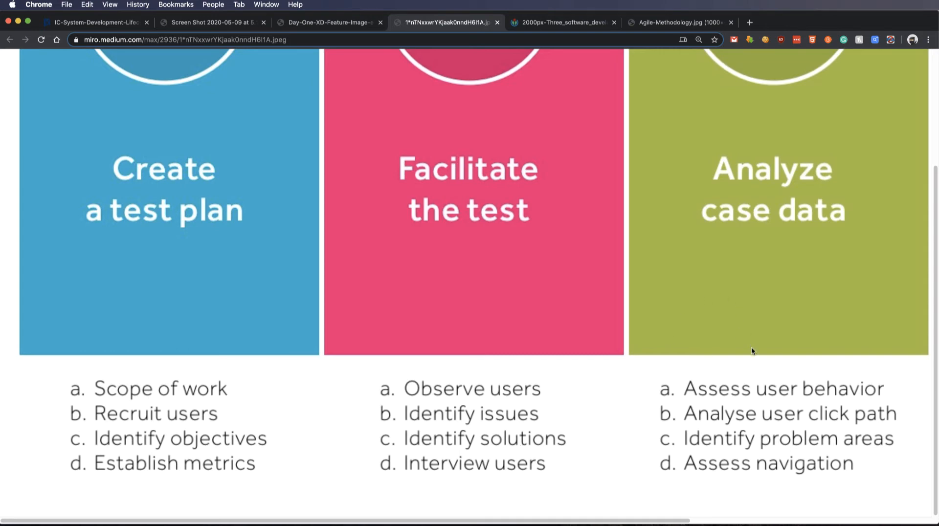
pyautogui.moveTo(753, 387)
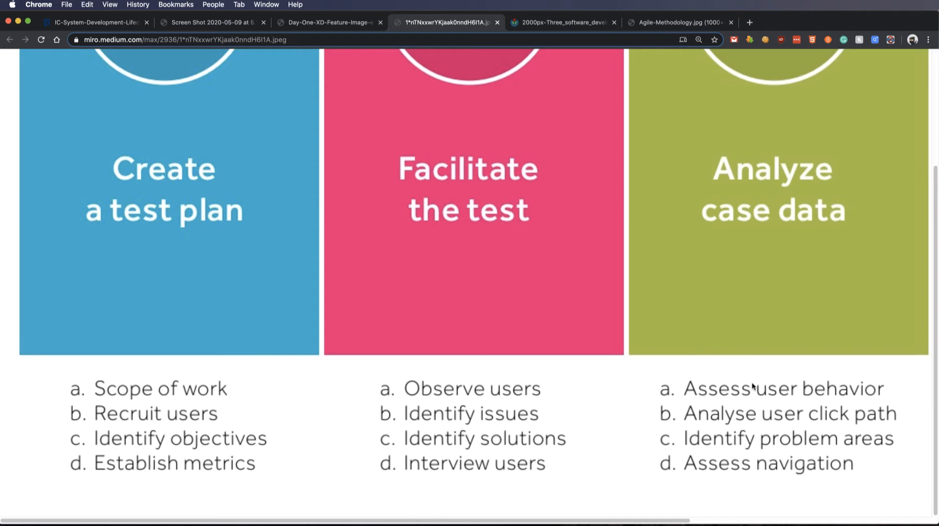
pyautogui.moveTo(777, 419)
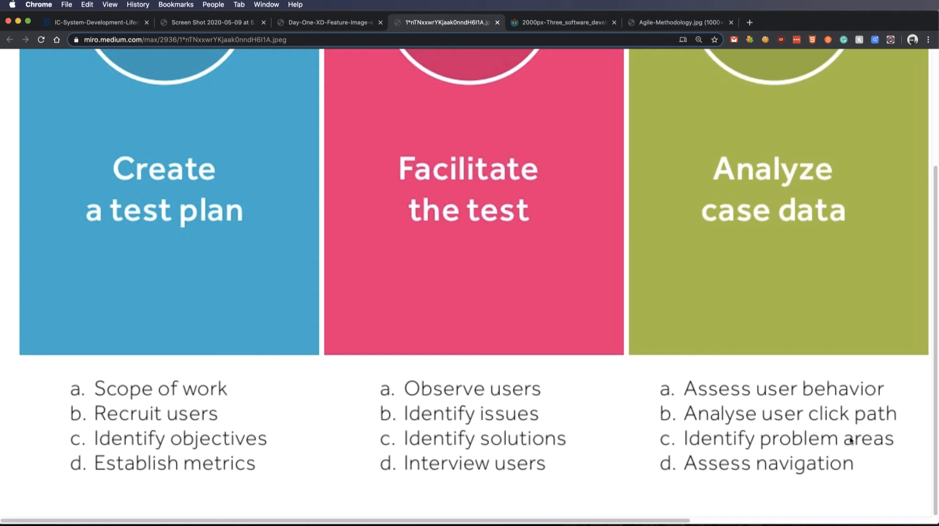
pyautogui.moveTo(727, 466)
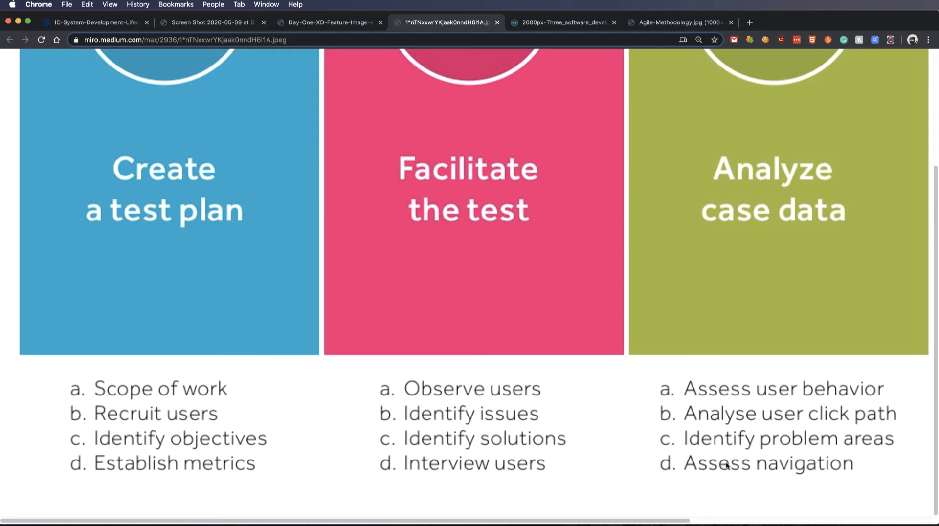
pyautogui.moveTo(790, 467)
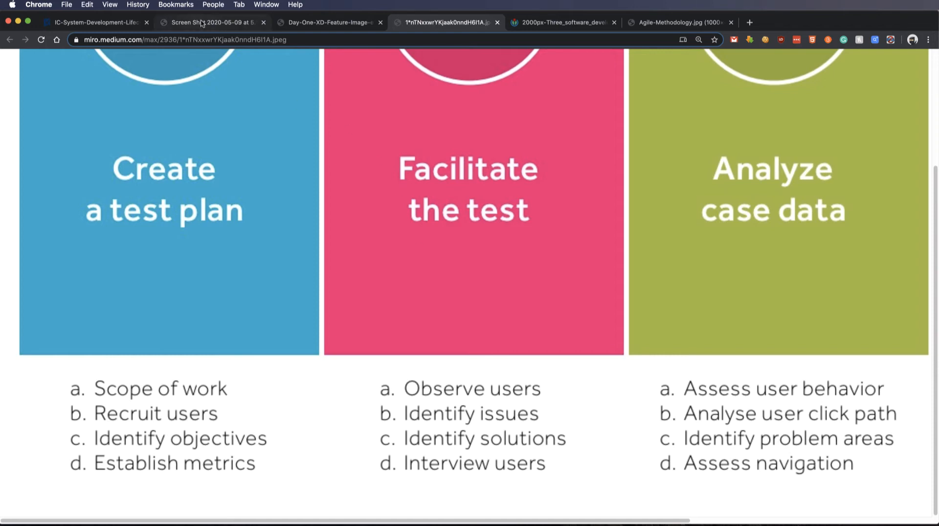
pyautogui.click(209, 23)
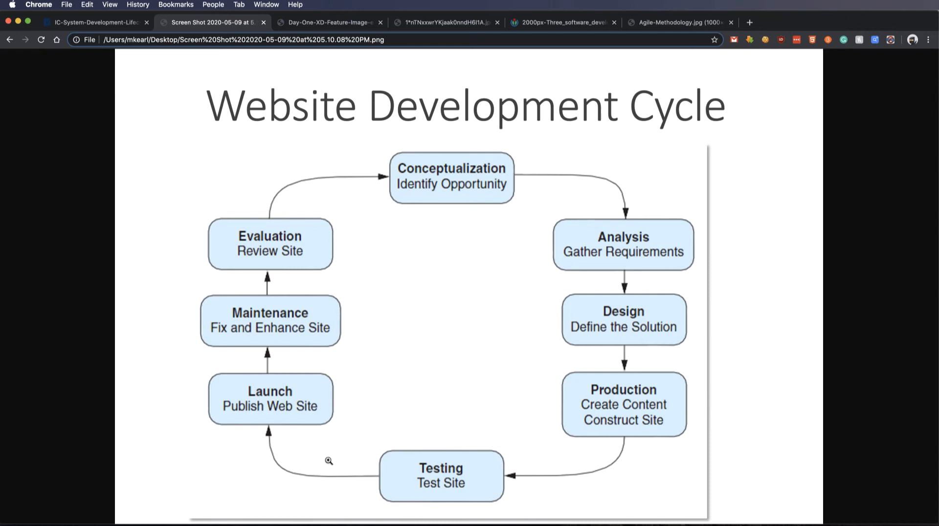
pyautogui.moveTo(267, 332)
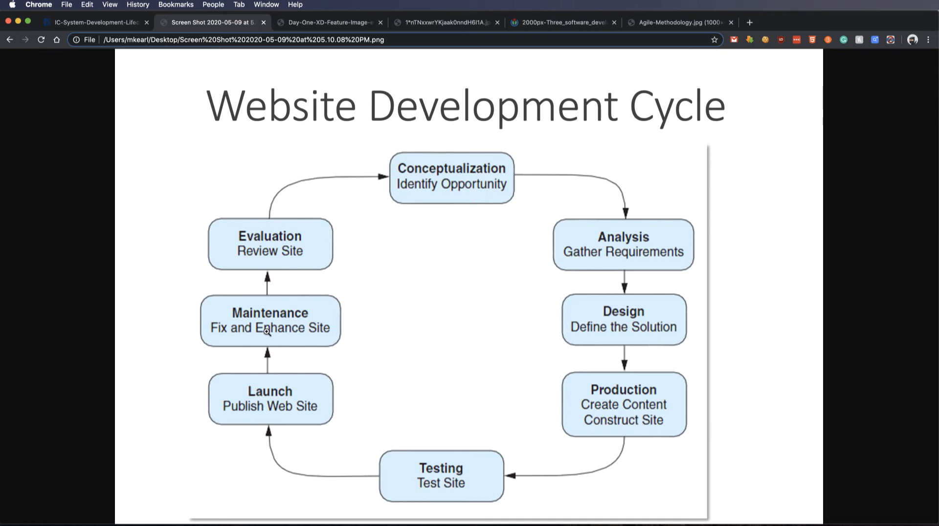
pyautogui.moveTo(335, 387)
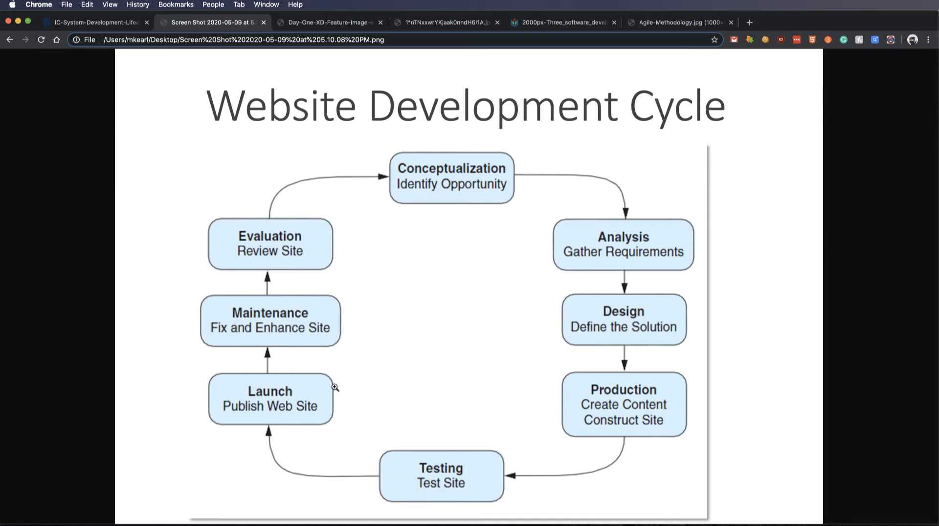
pyautogui.moveTo(403, 440)
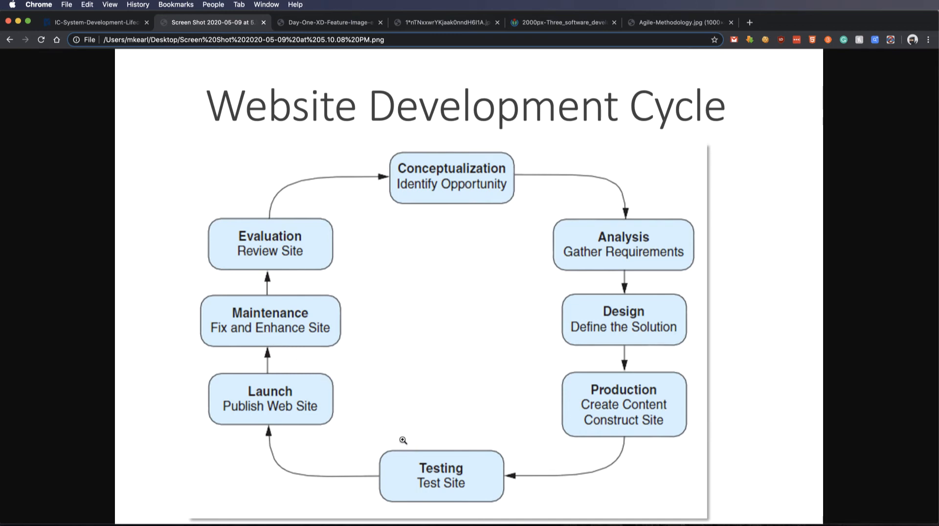
pyautogui.moveTo(249, 325)
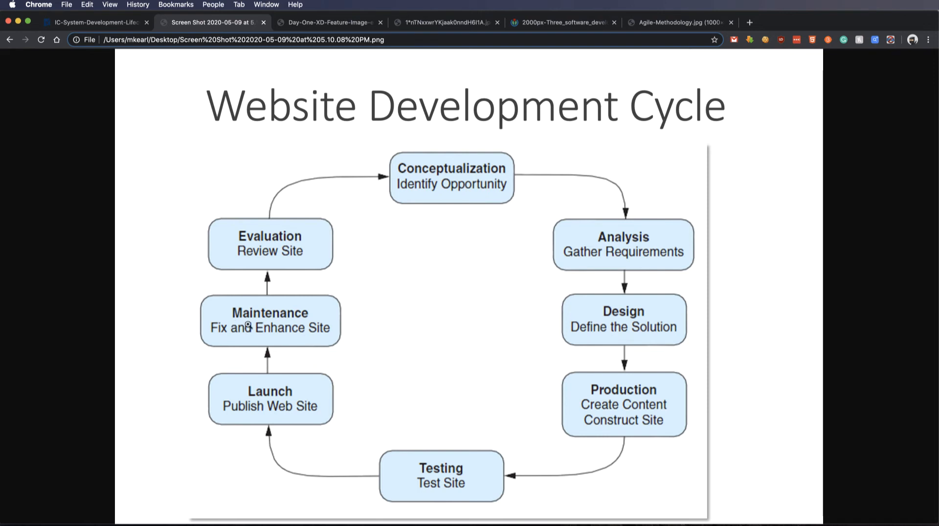
pyautogui.moveTo(292, 321)
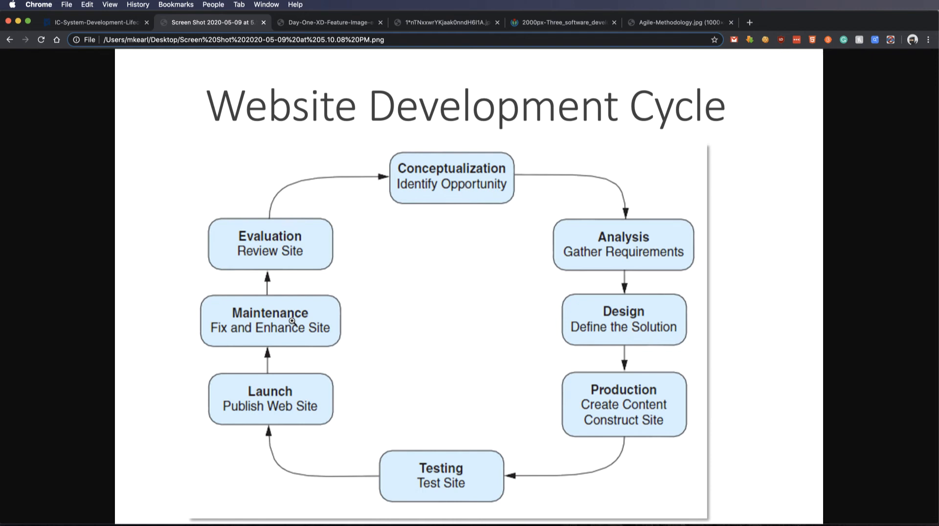
pyautogui.moveTo(436, 178)
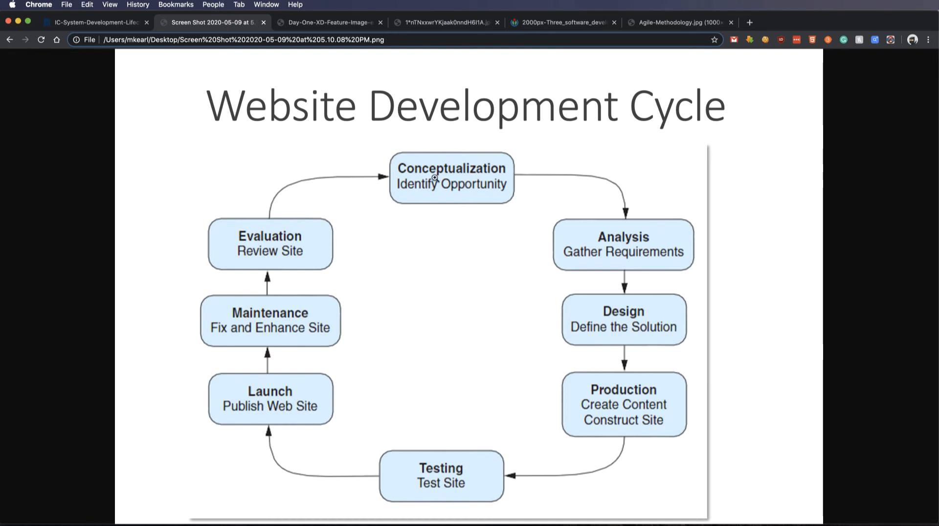
pyautogui.moveTo(419, 186)
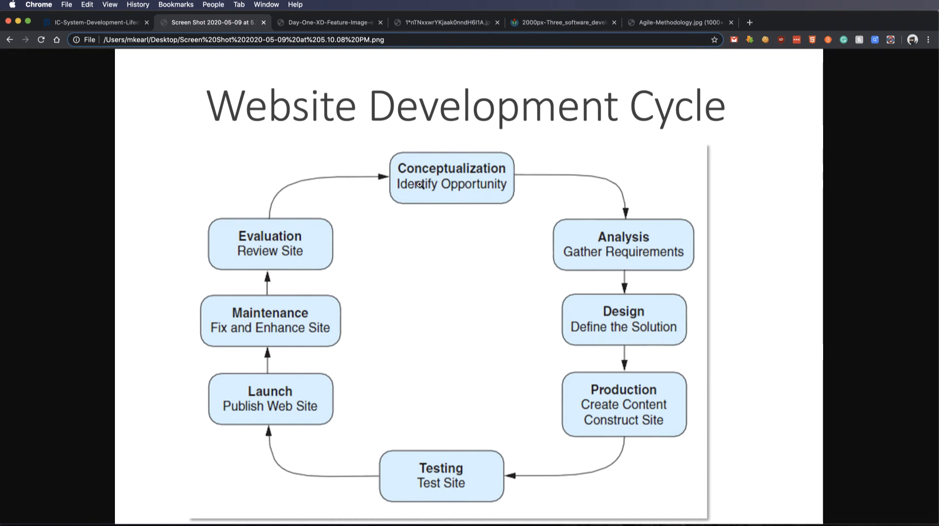
pyautogui.moveTo(518, 314)
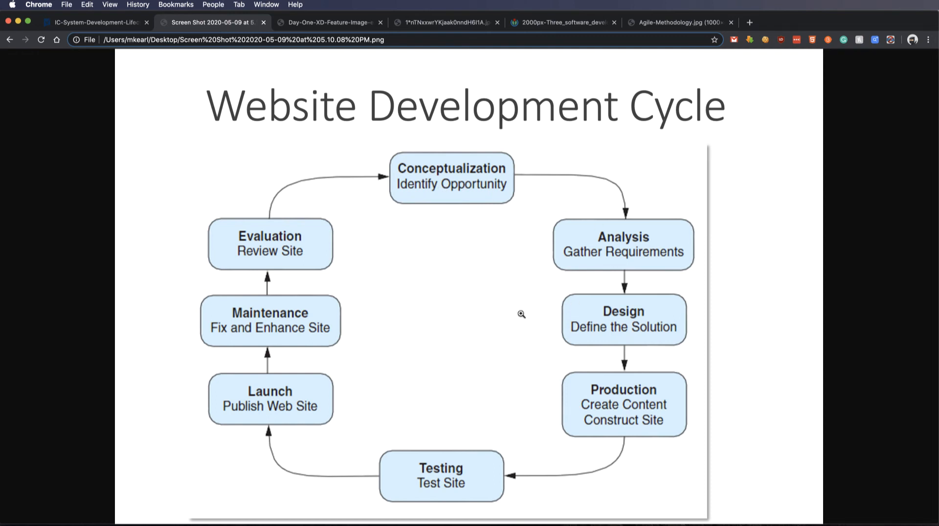
pyautogui.moveTo(406, 266)
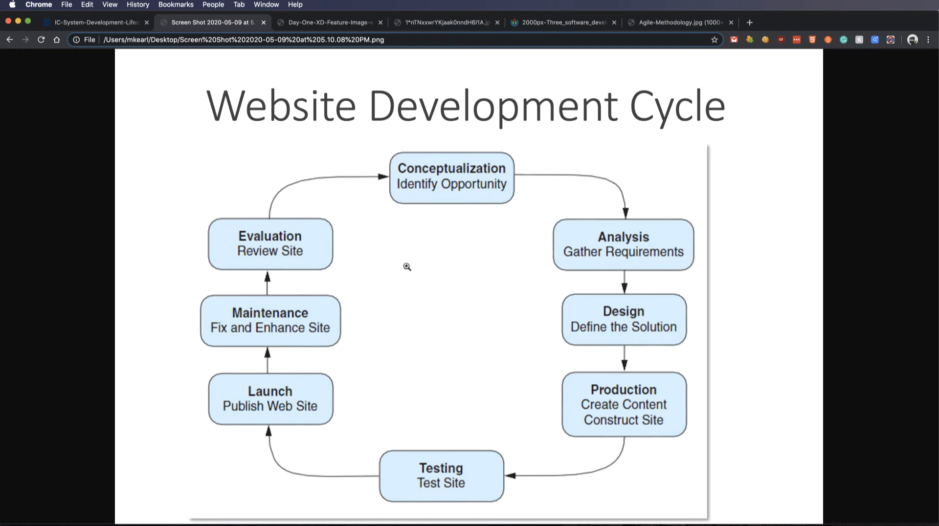
pyautogui.moveTo(382, 160)
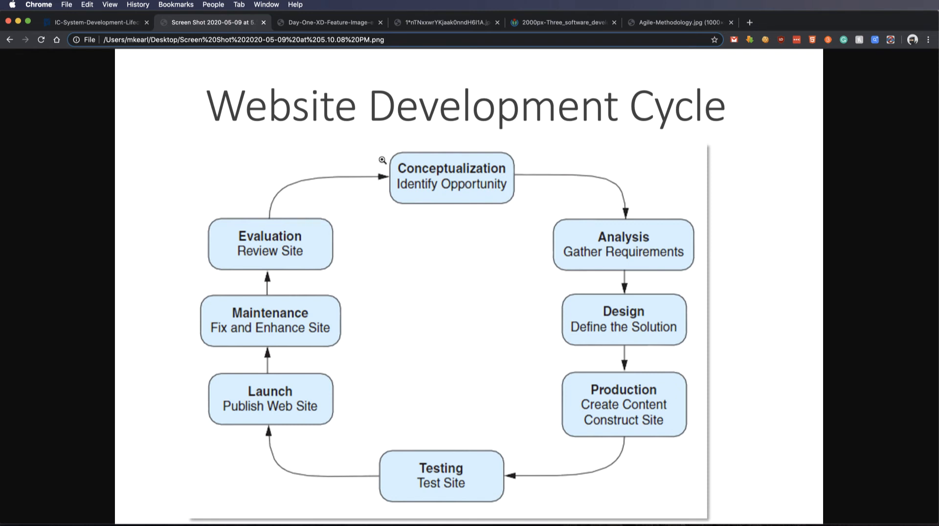
pyautogui.moveTo(427, 157)
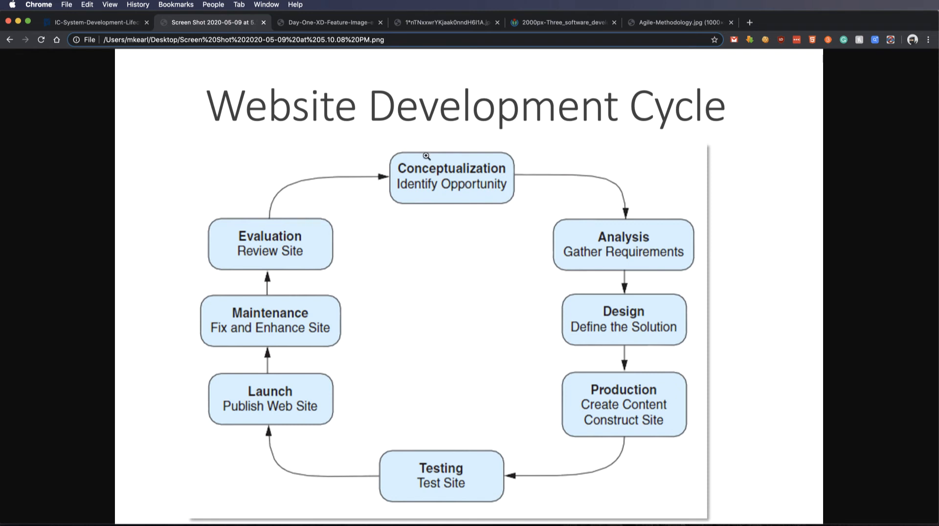
pyautogui.moveTo(654, 352)
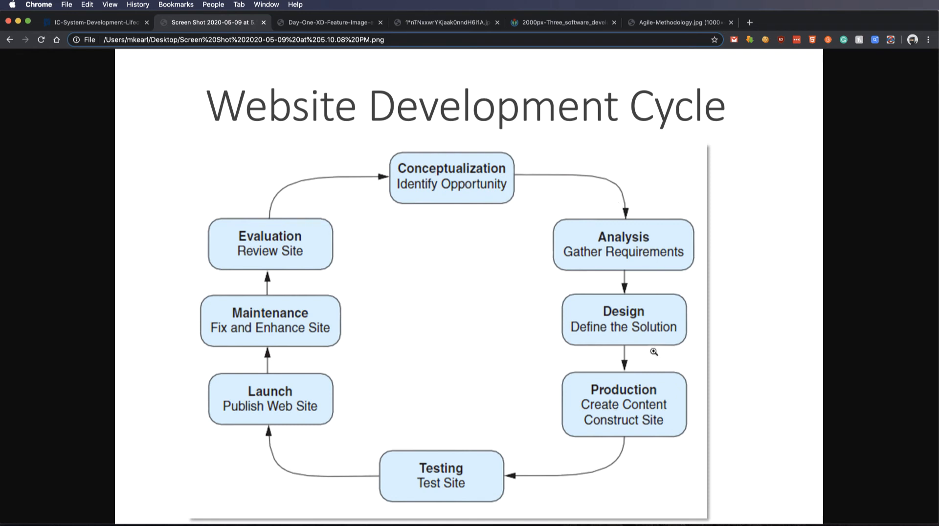
pyautogui.moveTo(529, 187)
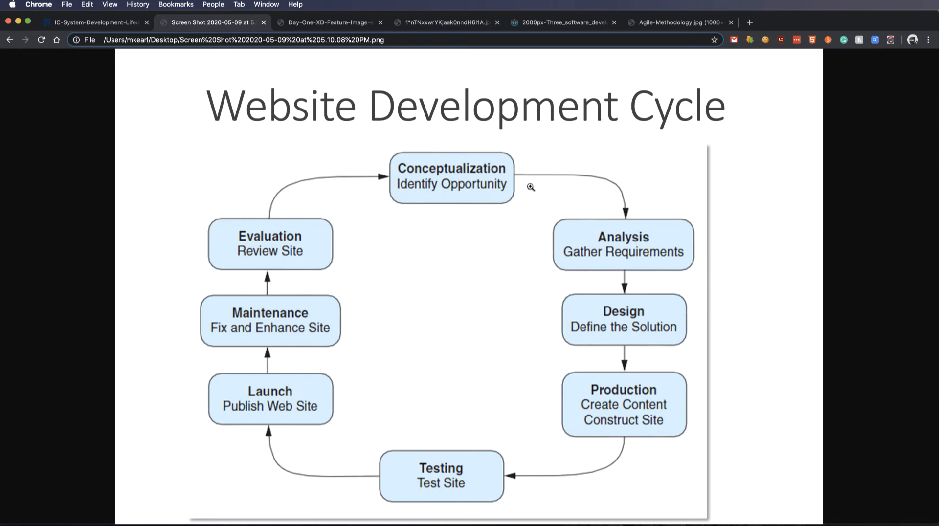
# - Switch back to the miro.medium.com tab with the usability-testing steps image
pyautogui.click(446, 22)
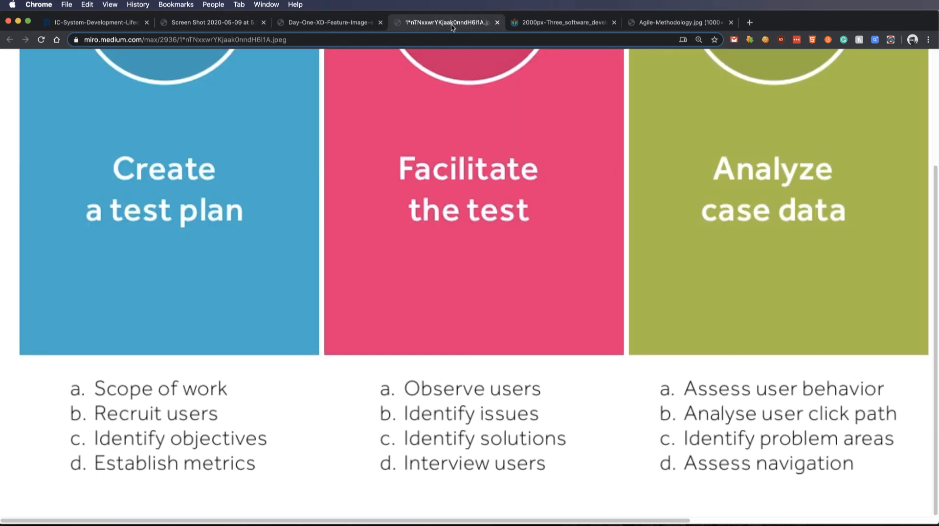
# - View the prototyping/spiral/waterfall patterns diagram, then switch to the Agile-Methodology.jpg sprint chart
pyautogui.click(559, 22)
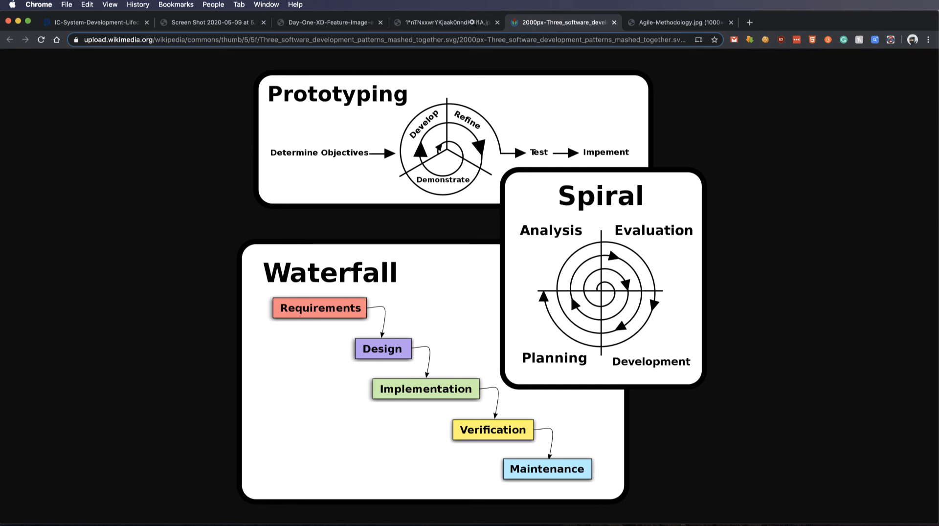
pyautogui.moveTo(438, 201)
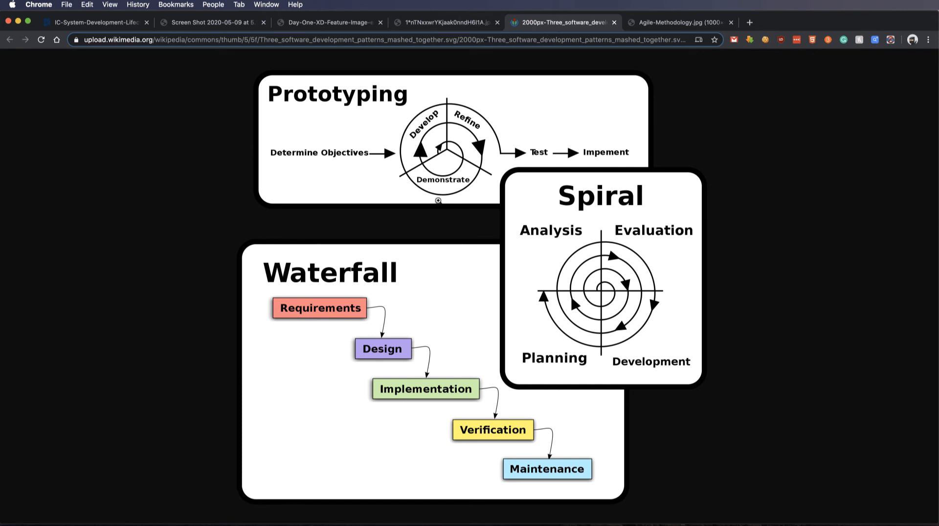
pyautogui.moveTo(402, 100)
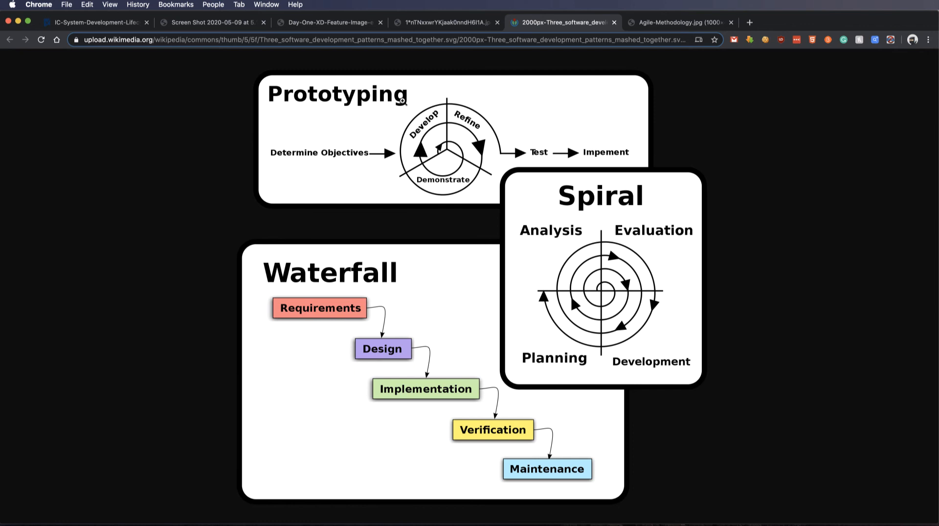
pyautogui.moveTo(449, 104)
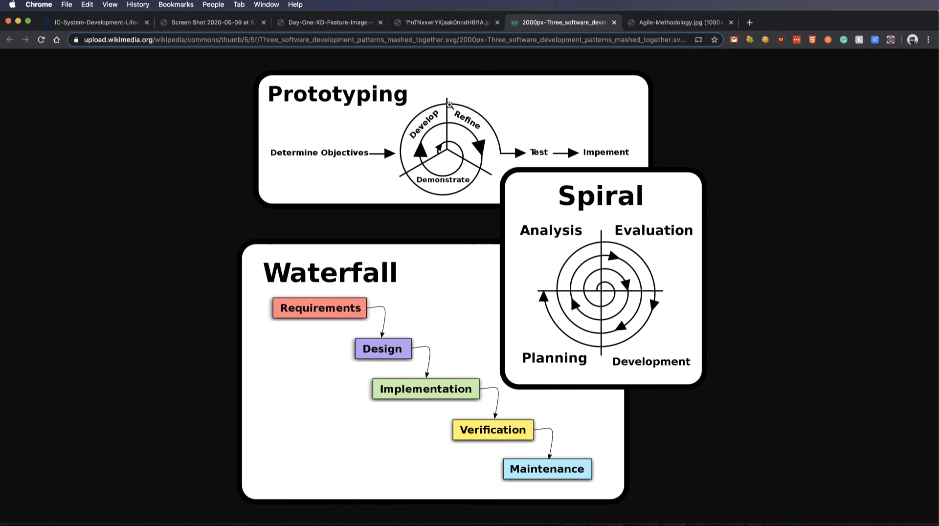
pyautogui.moveTo(685, 138)
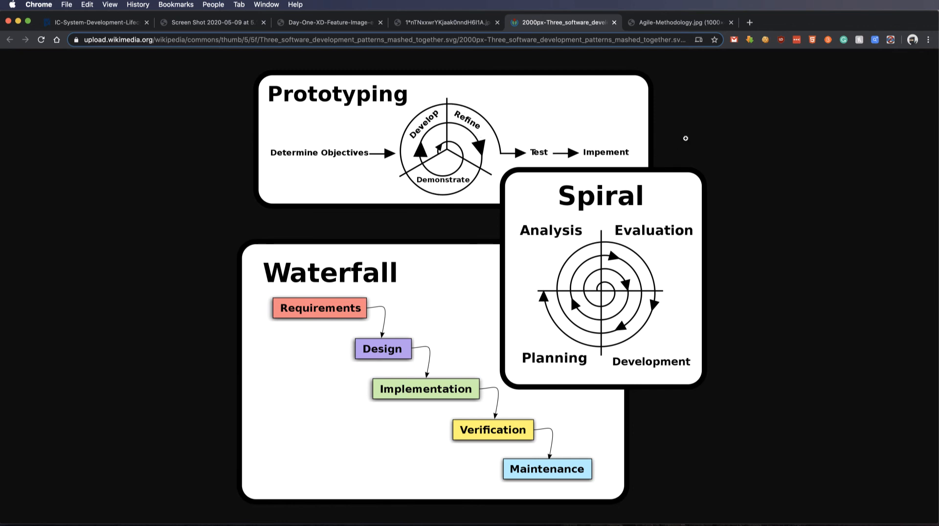
pyautogui.moveTo(578, 249)
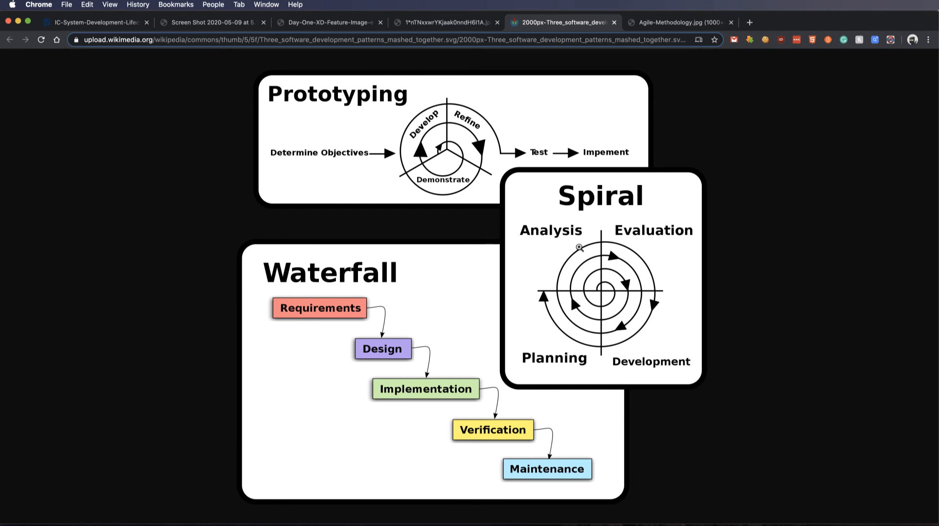
pyautogui.moveTo(582, 271)
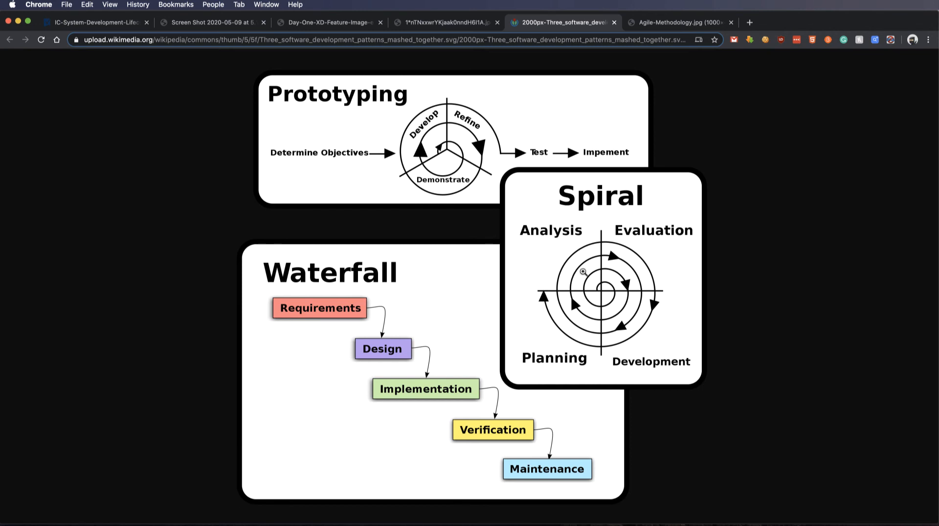
pyautogui.moveTo(585, 280)
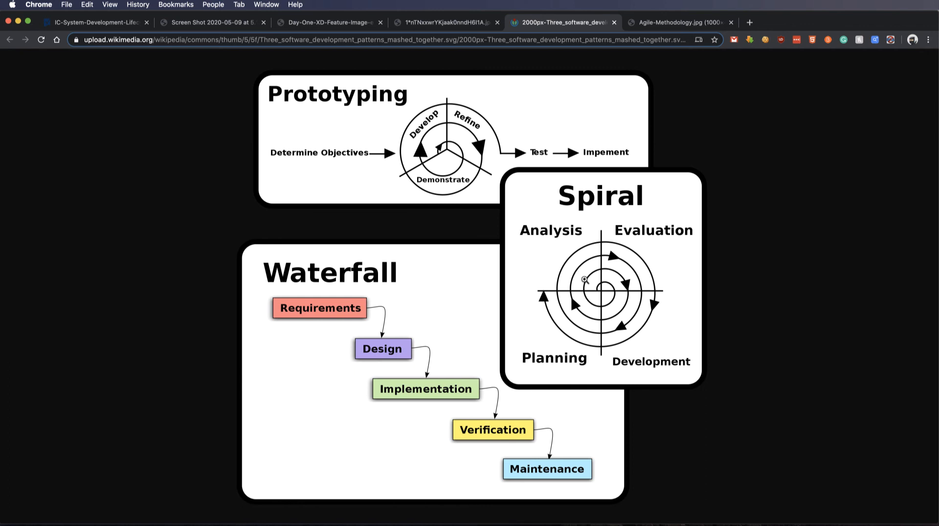
pyautogui.moveTo(575, 303)
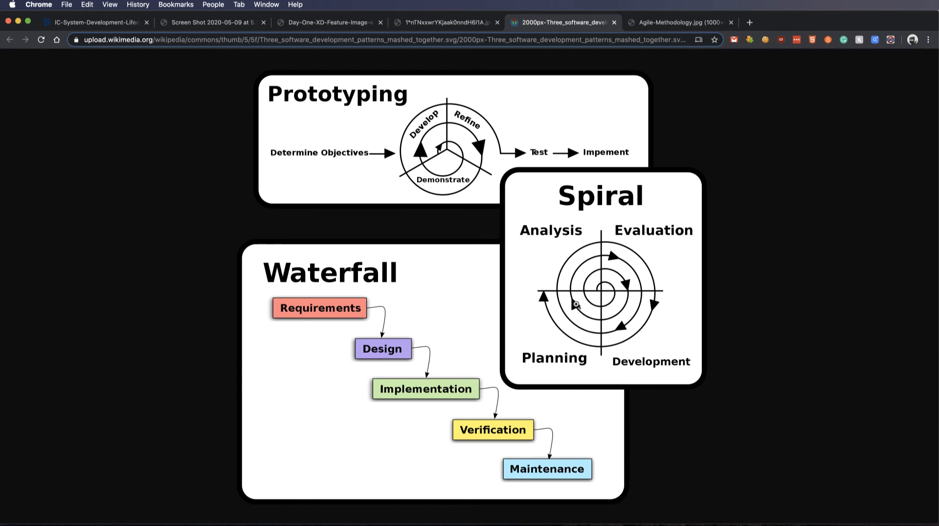
pyautogui.moveTo(513, 301)
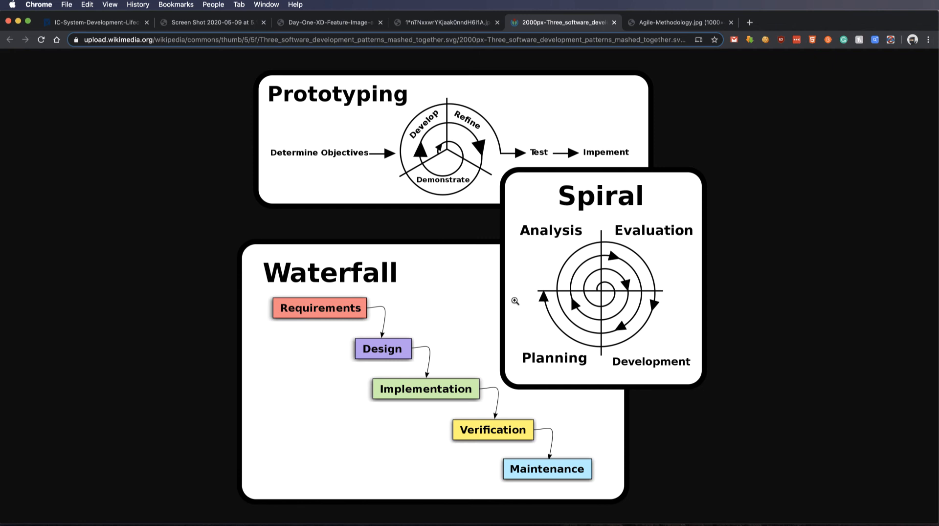
pyautogui.moveTo(452, 279)
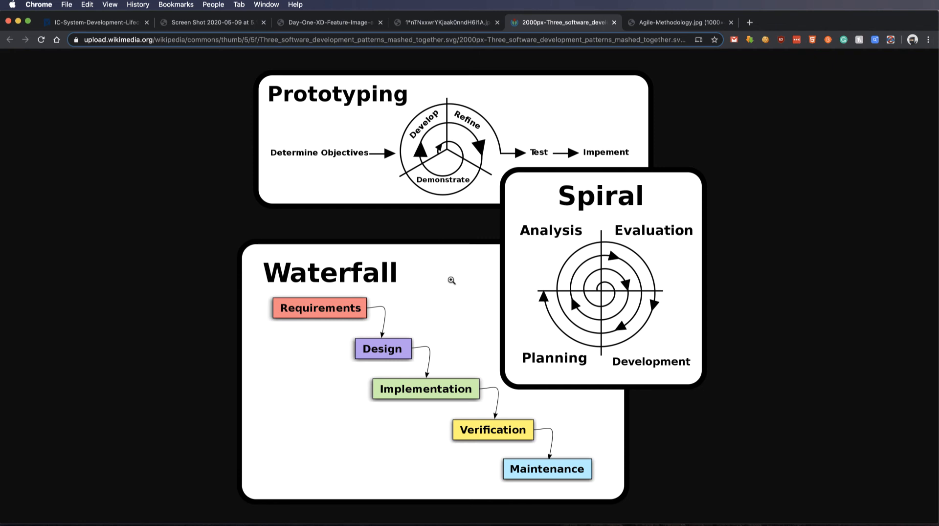
pyautogui.moveTo(328, 312)
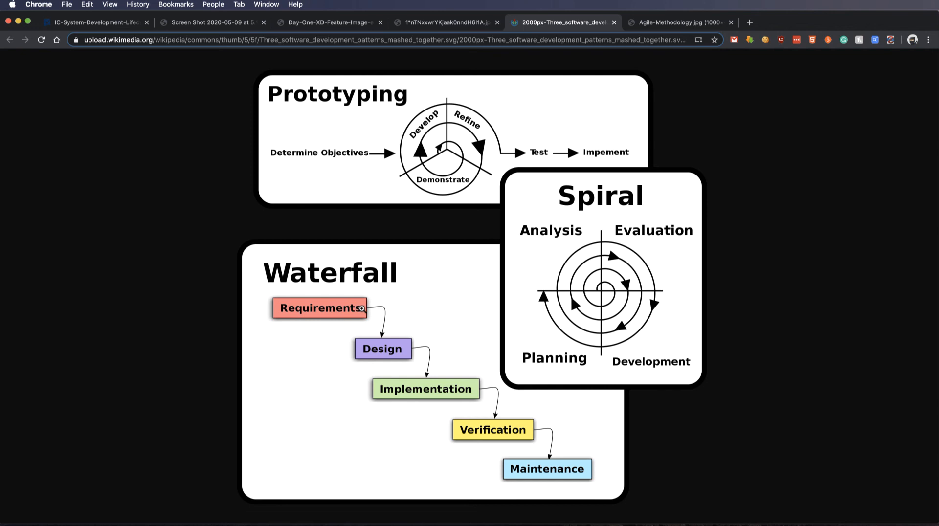
pyautogui.moveTo(392, 350)
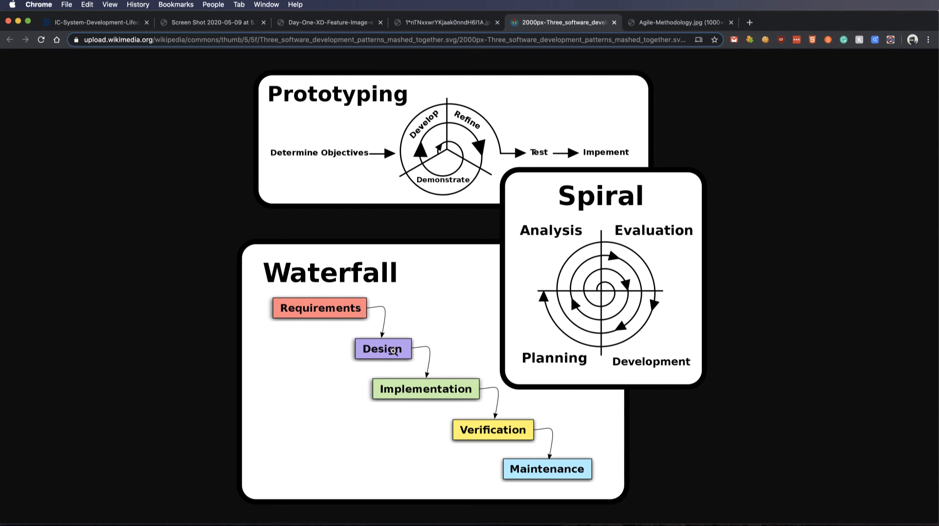
pyautogui.moveTo(347, 308)
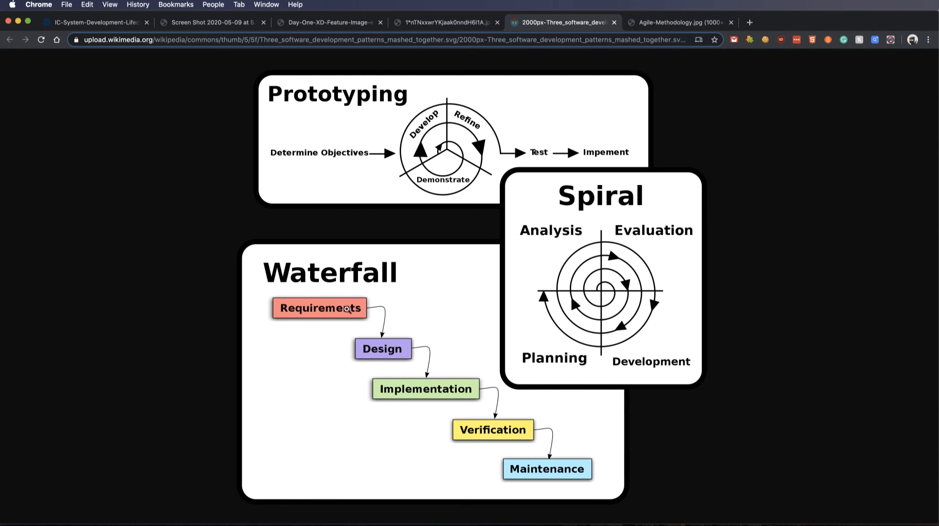
pyautogui.moveTo(402, 359)
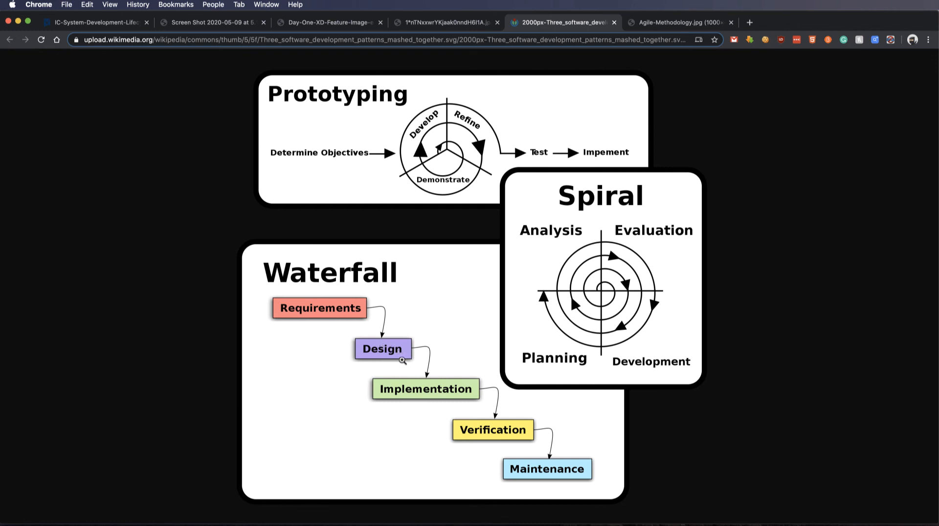
pyautogui.moveTo(417, 390)
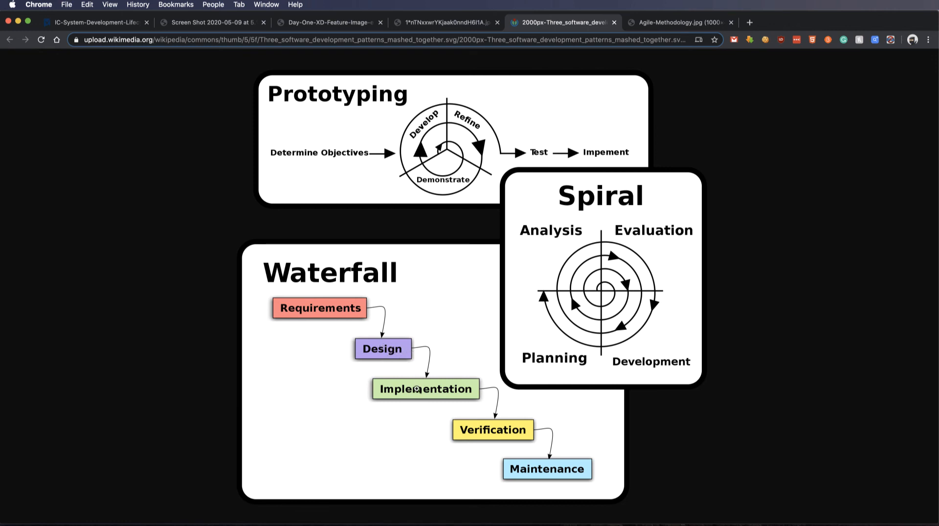
pyautogui.moveTo(541, 440)
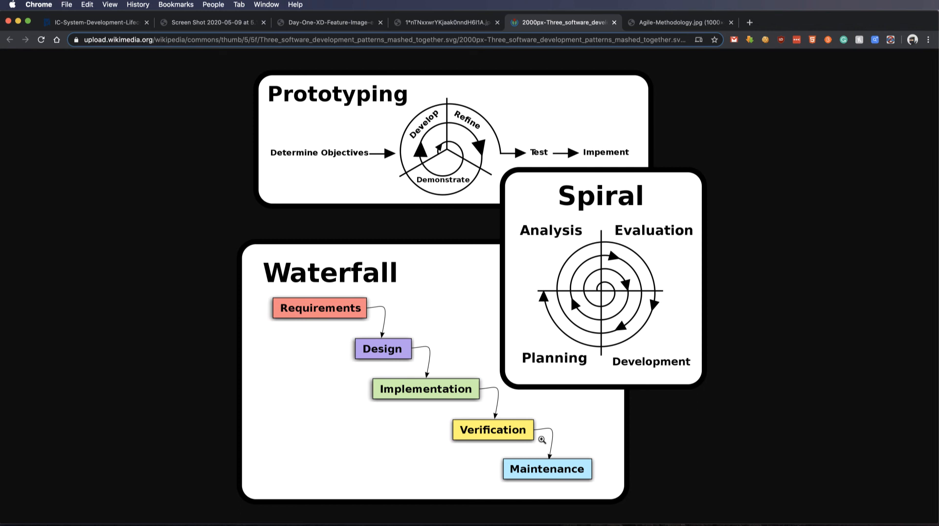
pyautogui.moveTo(545, 467)
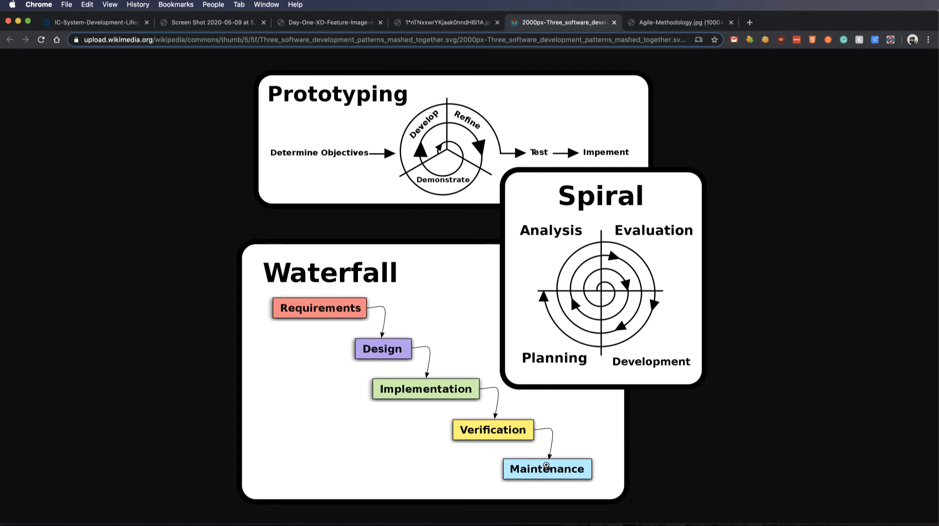
pyautogui.moveTo(365, 365)
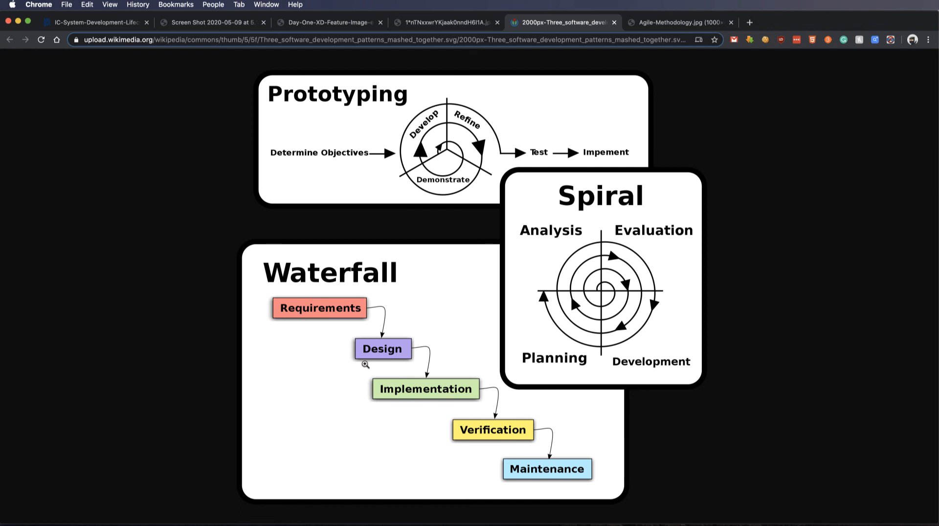
pyautogui.moveTo(552, 440)
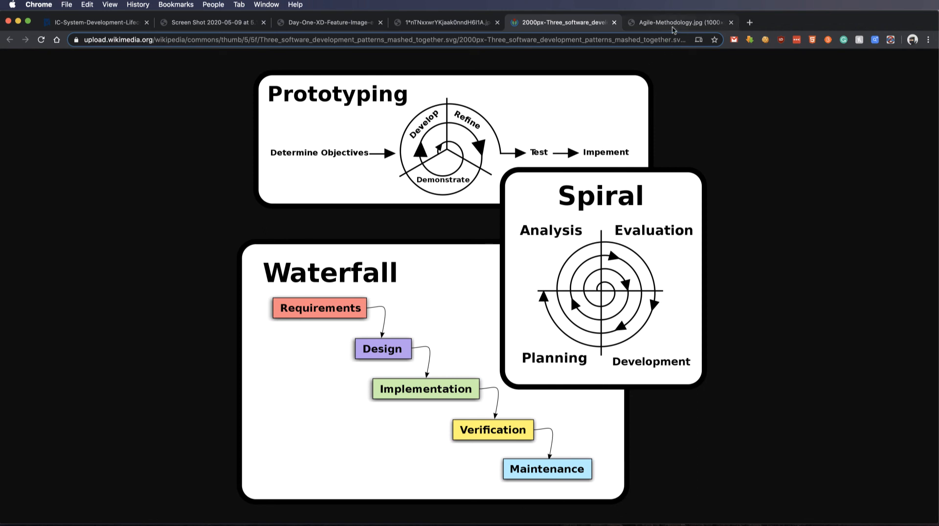
pyautogui.click(679, 23)
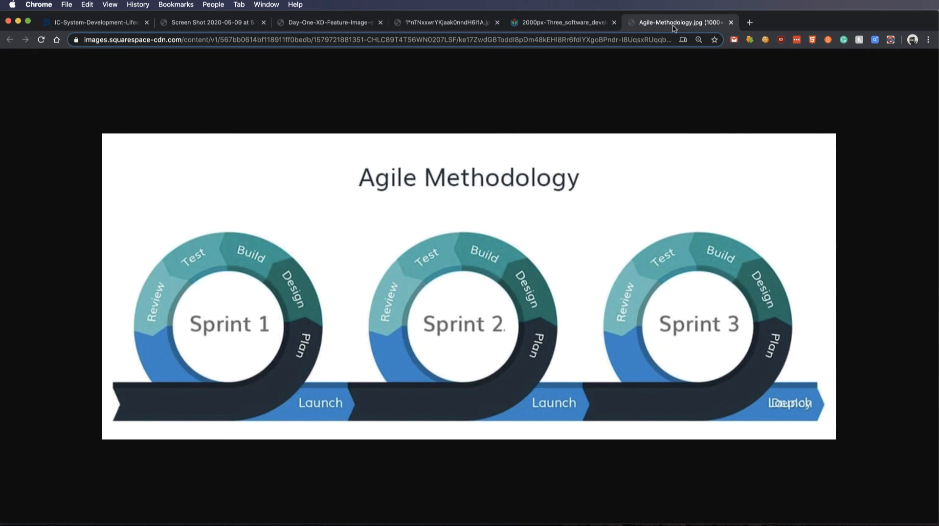
pyautogui.moveTo(289, 371)
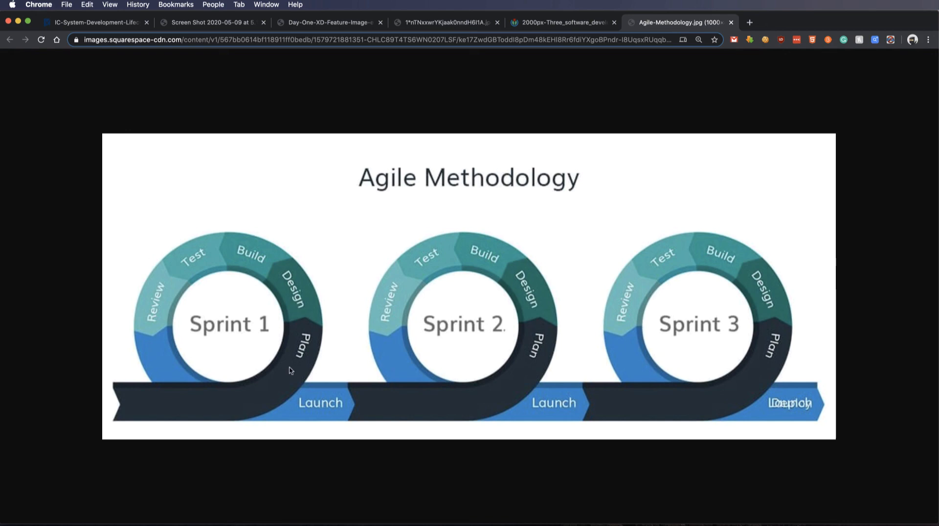
pyautogui.moveTo(304, 360)
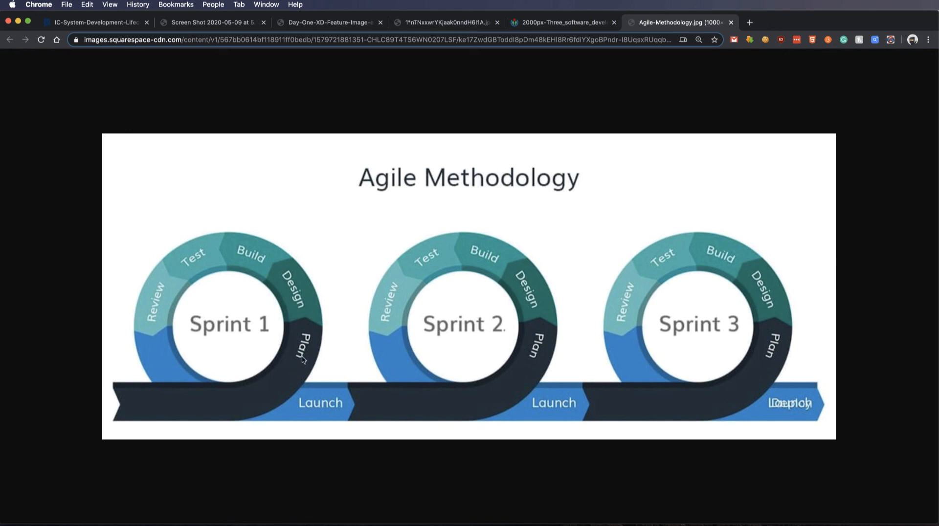
pyautogui.moveTo(273, 302)
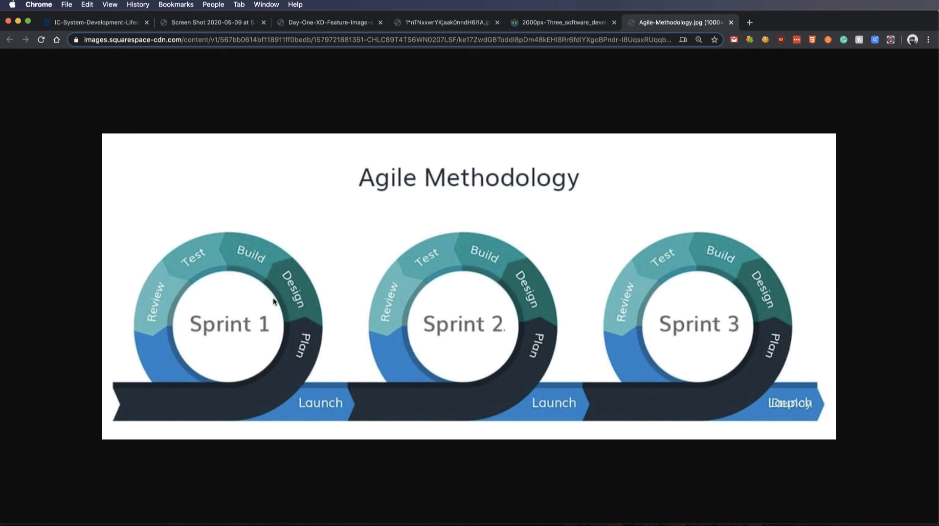
pyautogui.moveTo(245, 268)
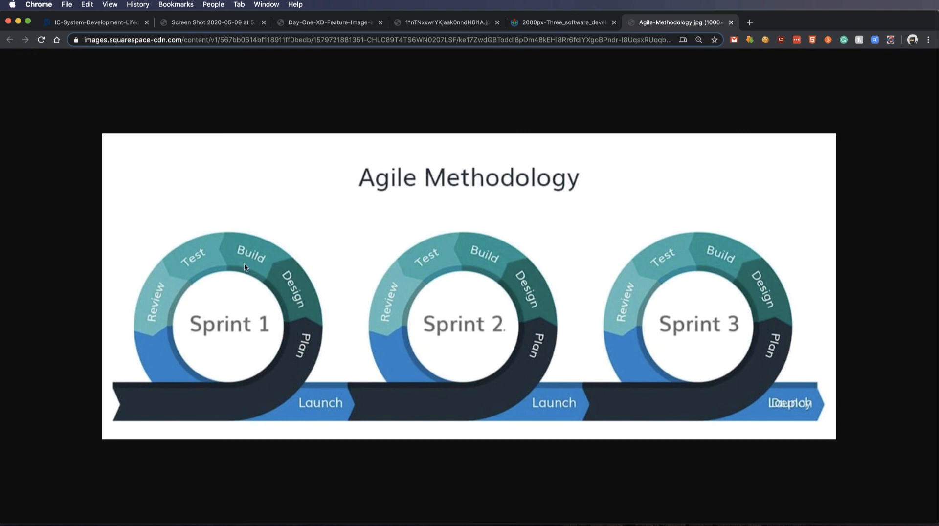
pyautogui.moveTo(400, 411)
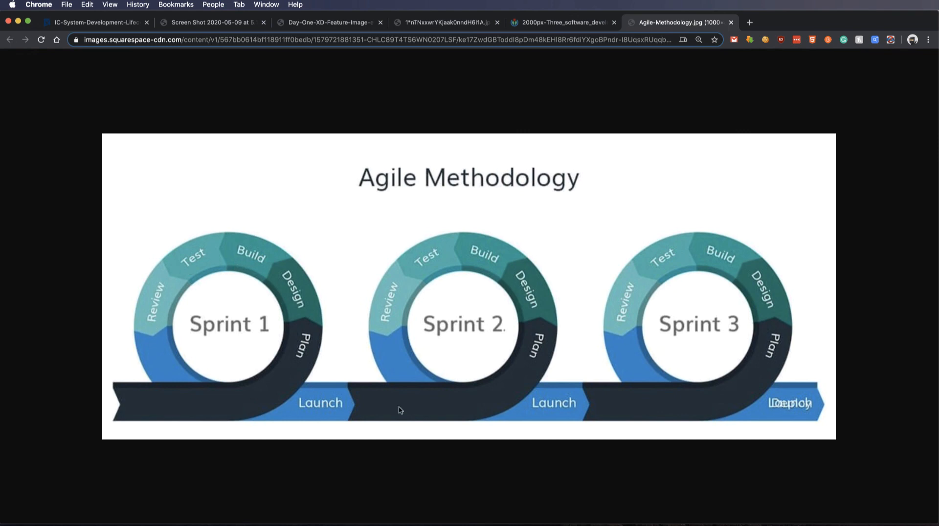
pyautogui.moveTo(328, 424)
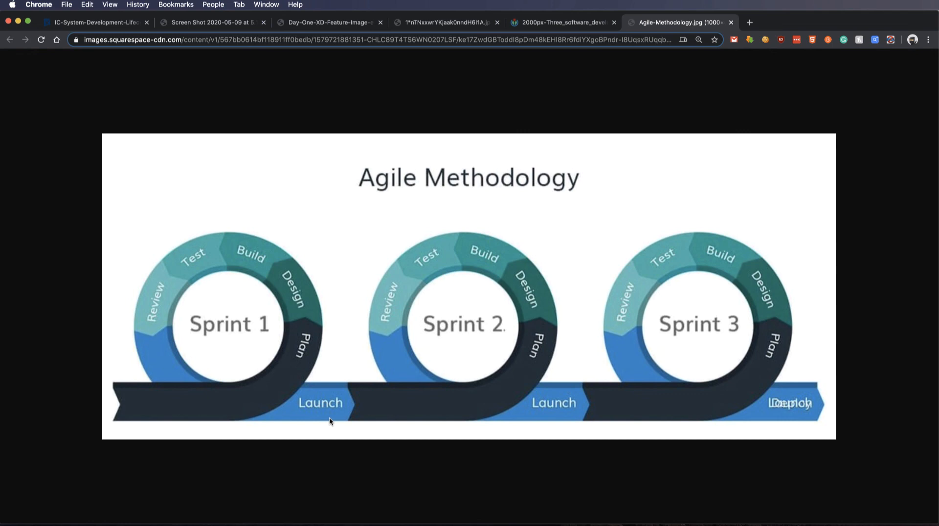
pyautogui.moveTo(418, 386)
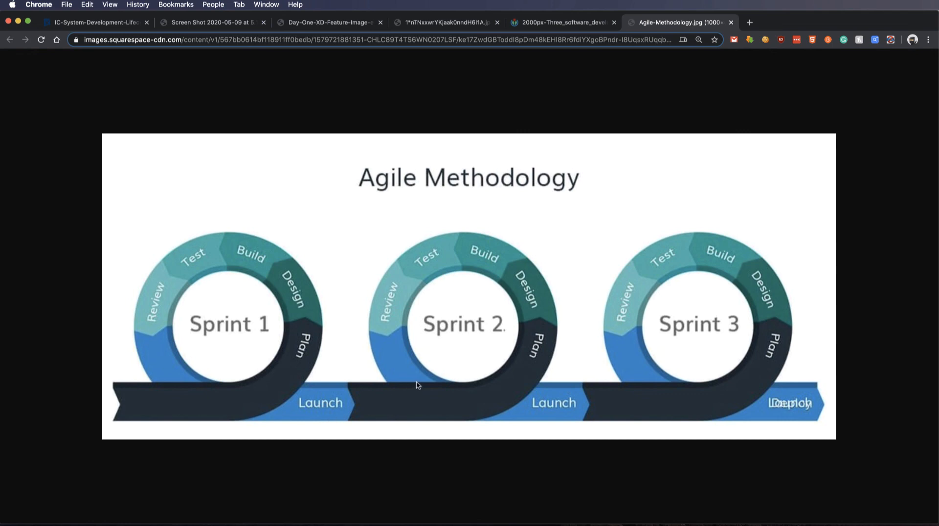
pyautogui.moveTo(410, 364)
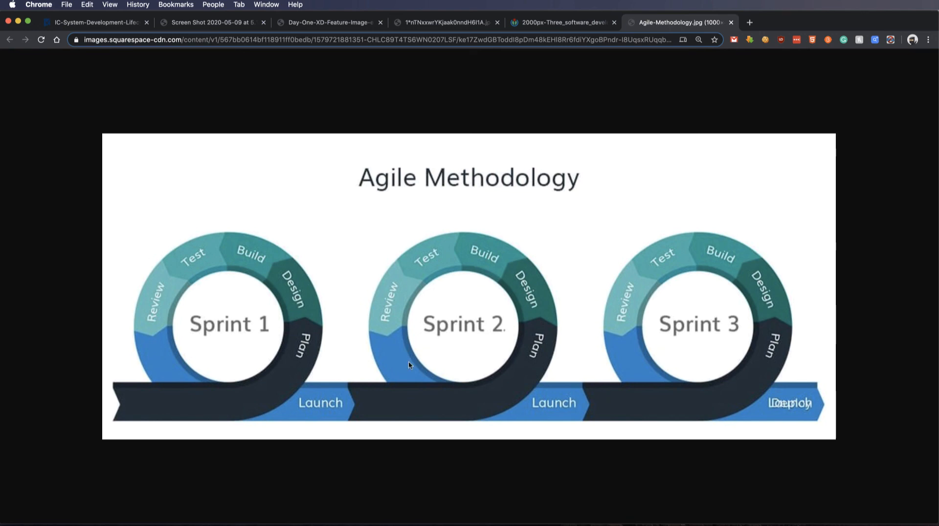
pyautogui.moveTo(403, 353)
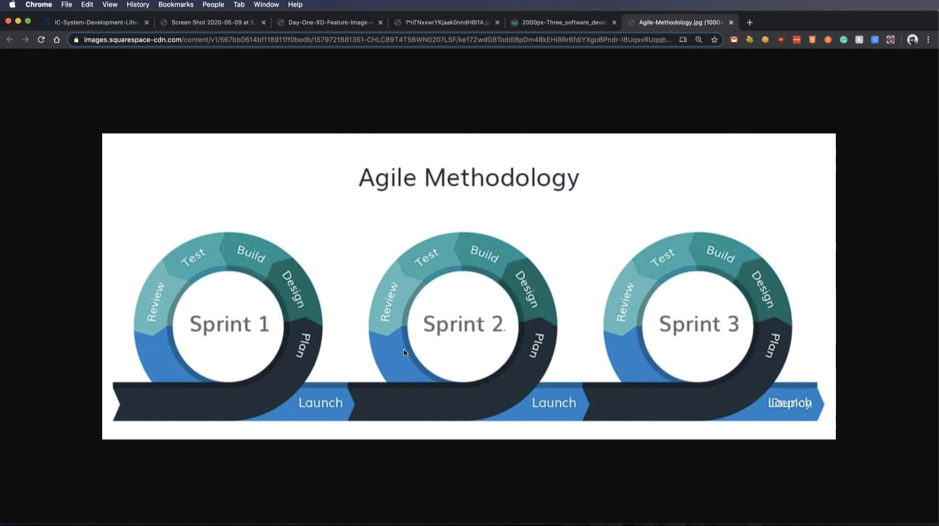
pyautogui.moveTo(908, 60)
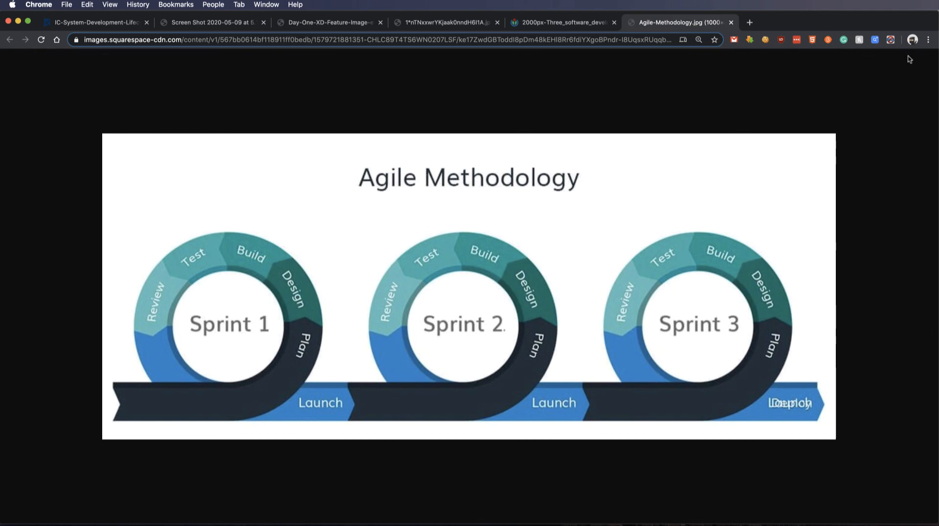